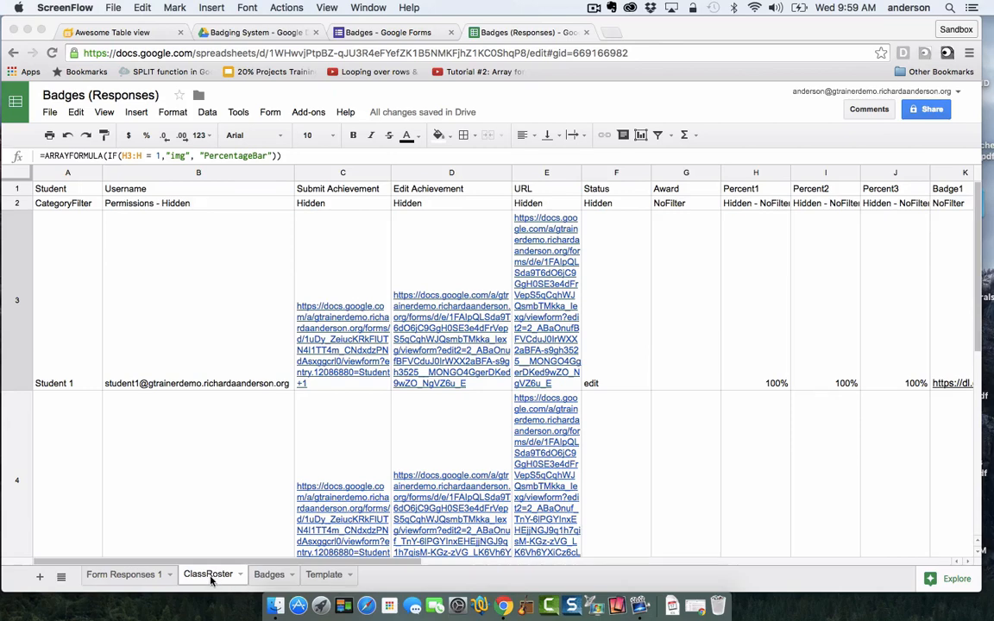
{"action": "mouse_move", "coordinate": [145, 221]}
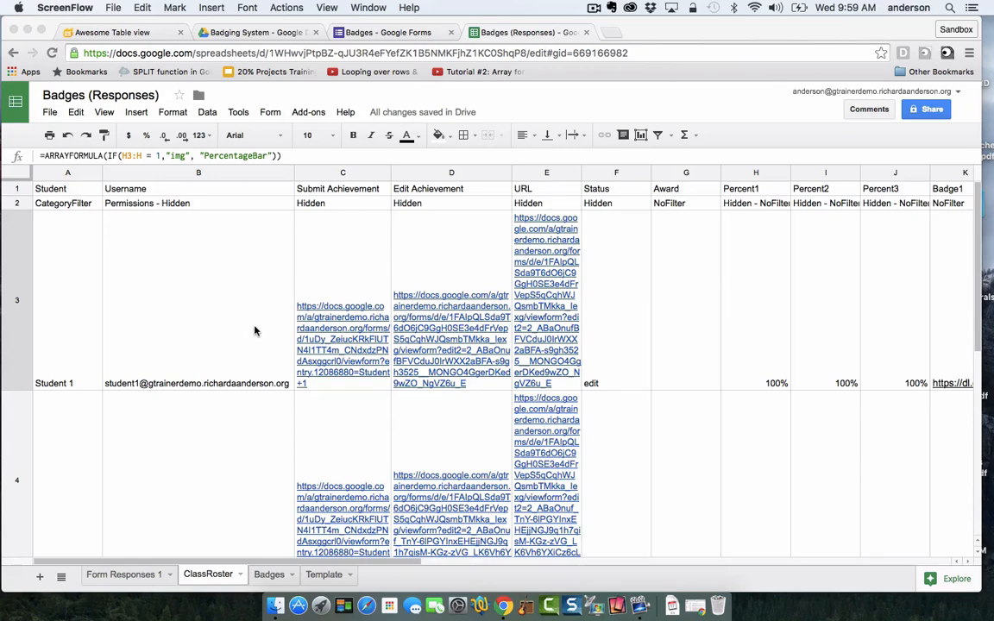
{"action": "mouse_move", "coordinate": [304, 331]}
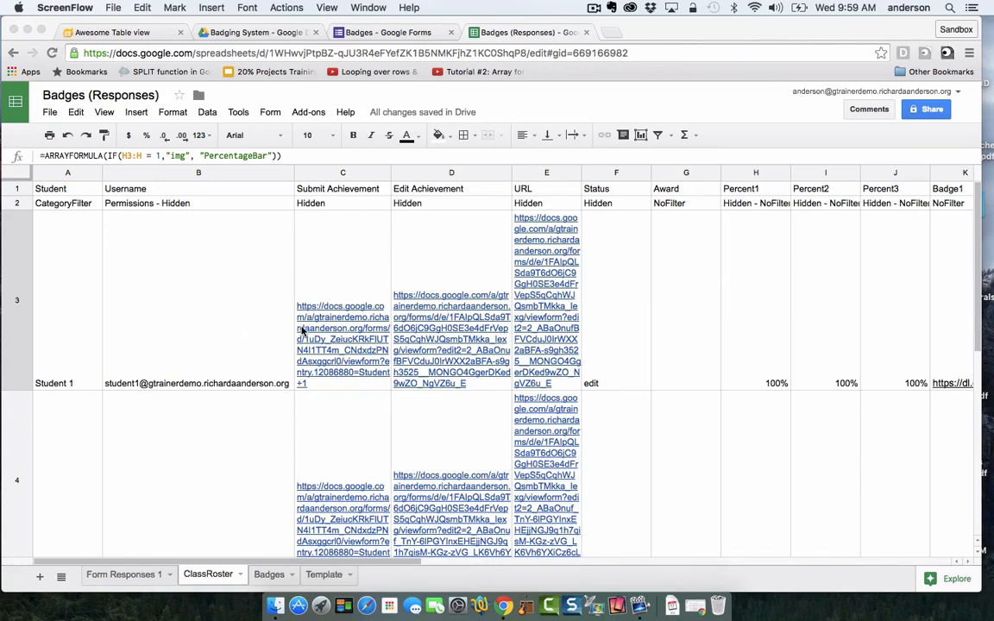
{"action": "mouse_move", "coordinate": [154, 33]}
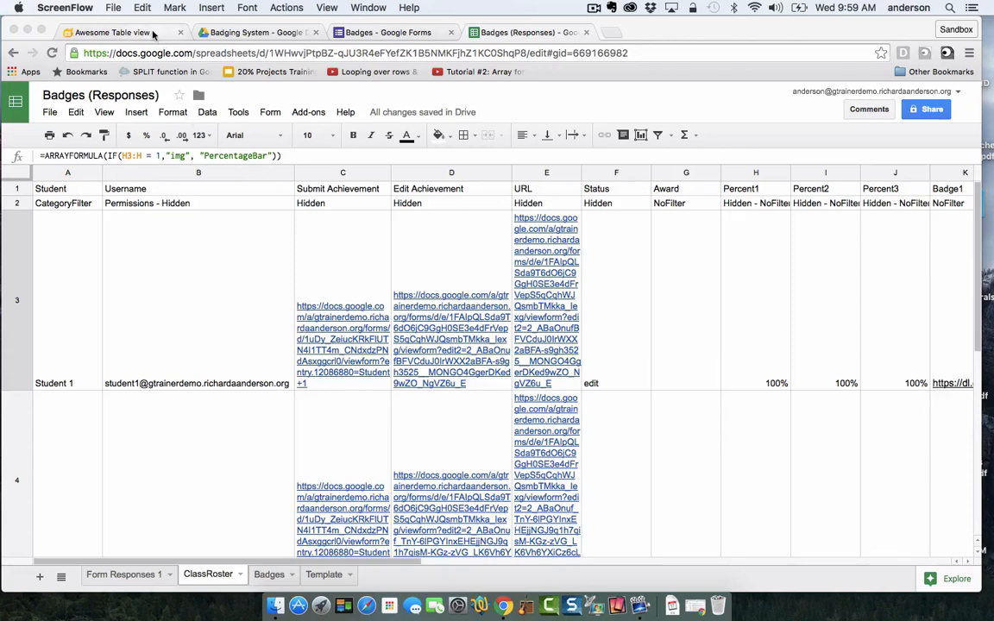
View the Awesome Table badge table, glancing back at the spreadsheet once
{"action": "left_click", "coordinate": [112, 31]}
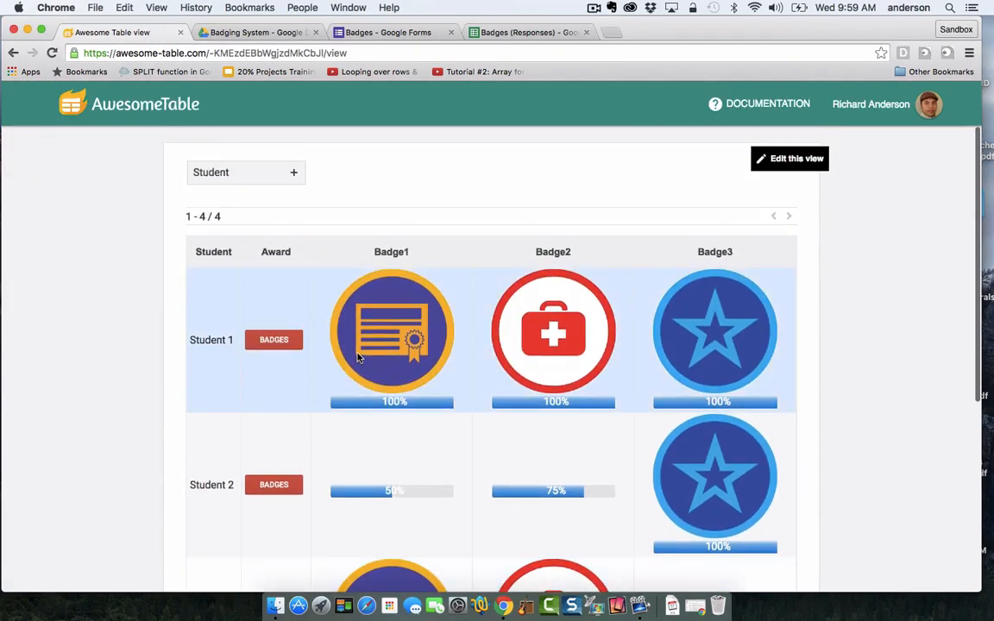
{"action": "scroll", "scroll_direction": "down", "scroll_amount": 3}
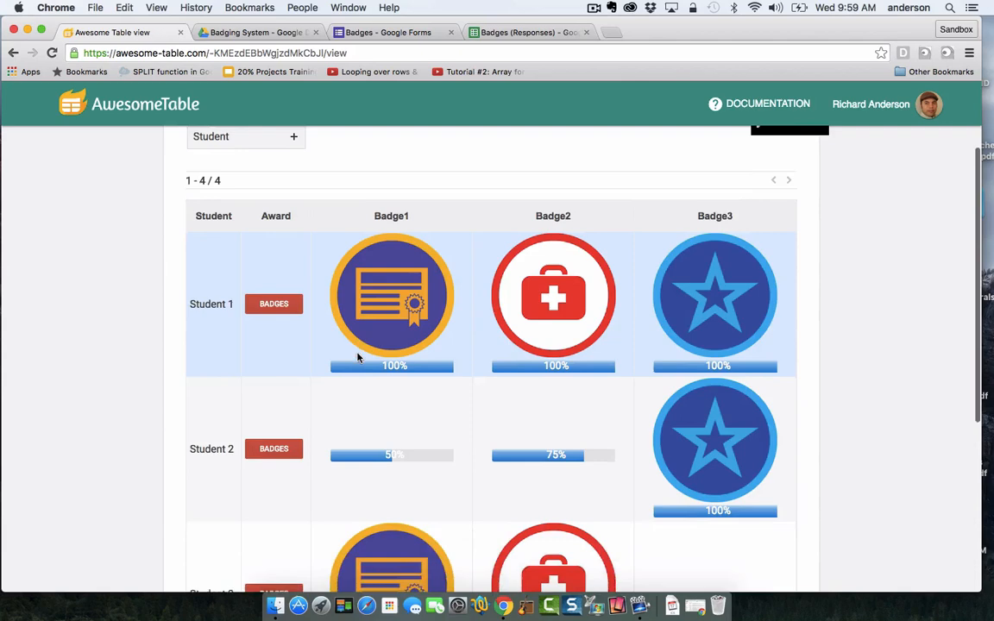
{"action": "scroll", "scroll_direction": "down", "scroll_amount": 3}
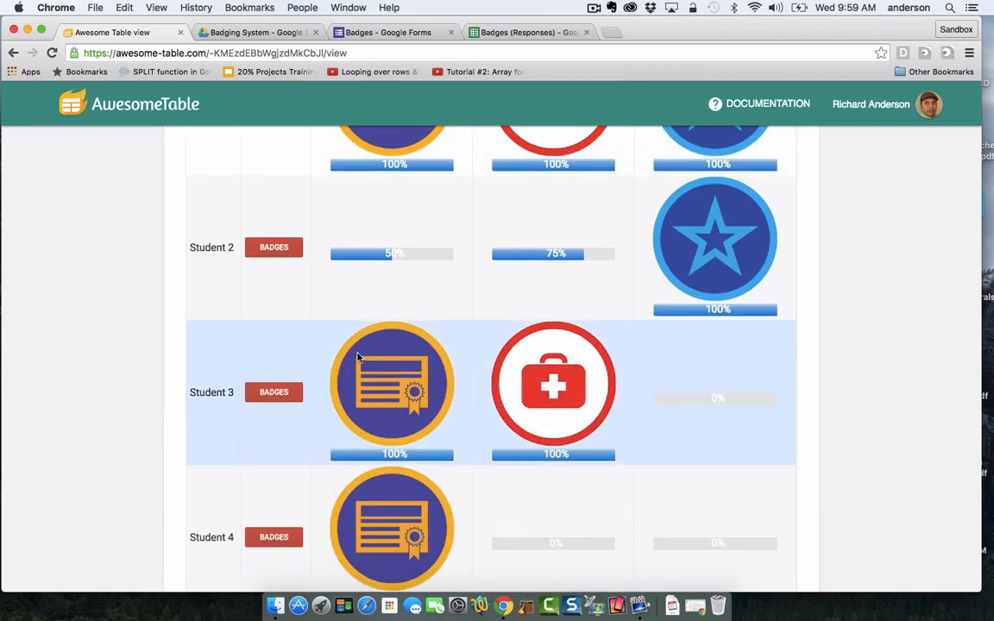
{"action": "mouse_move", "coordinate": [223, 300]}
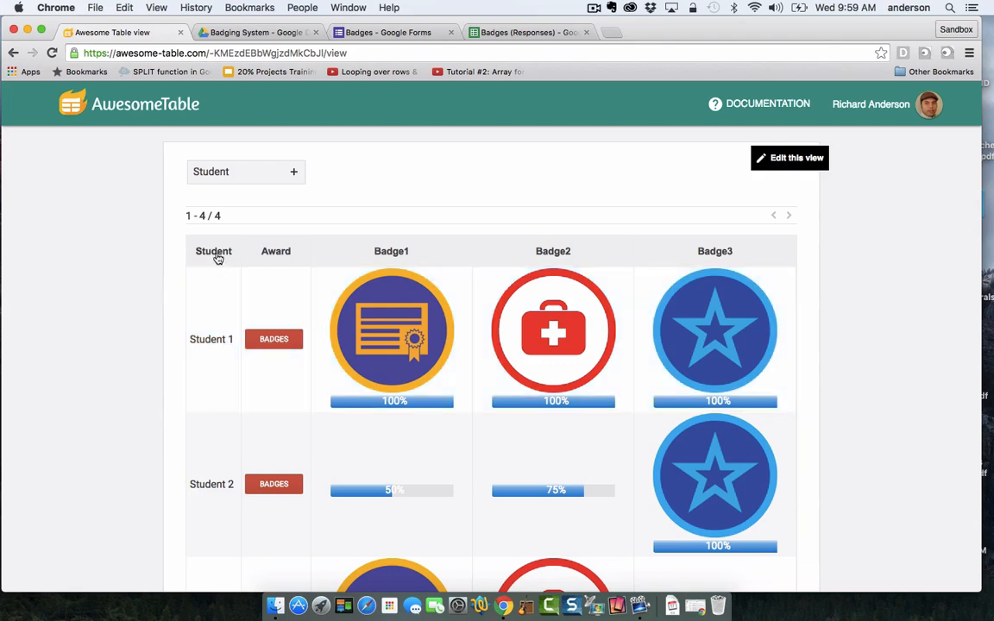
{"action": "mouse_move", "coordinate": [212, 326]}
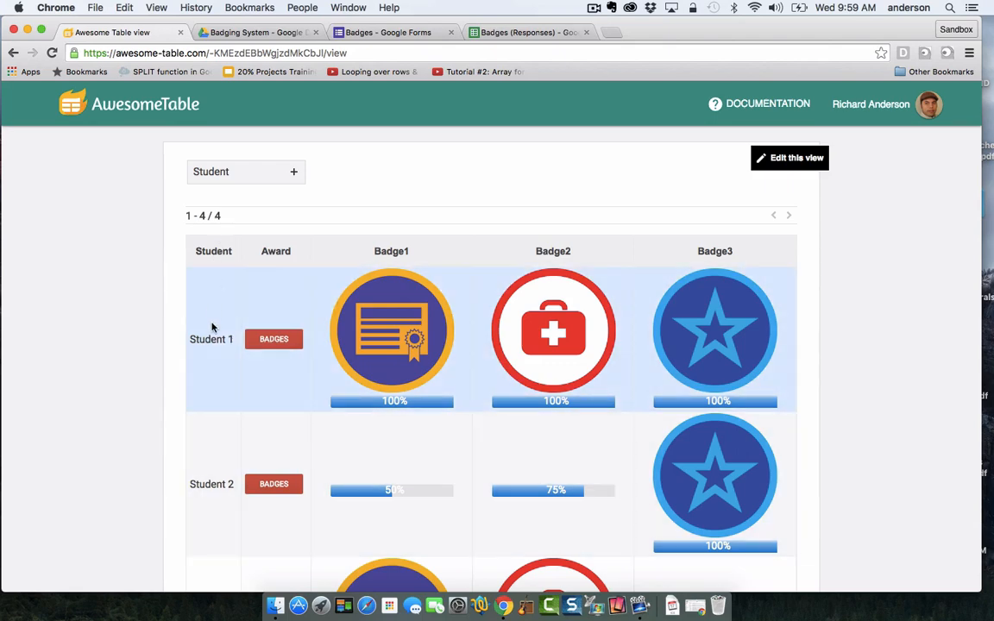
{"action": "left_click", "coordinate": [527, 31]}
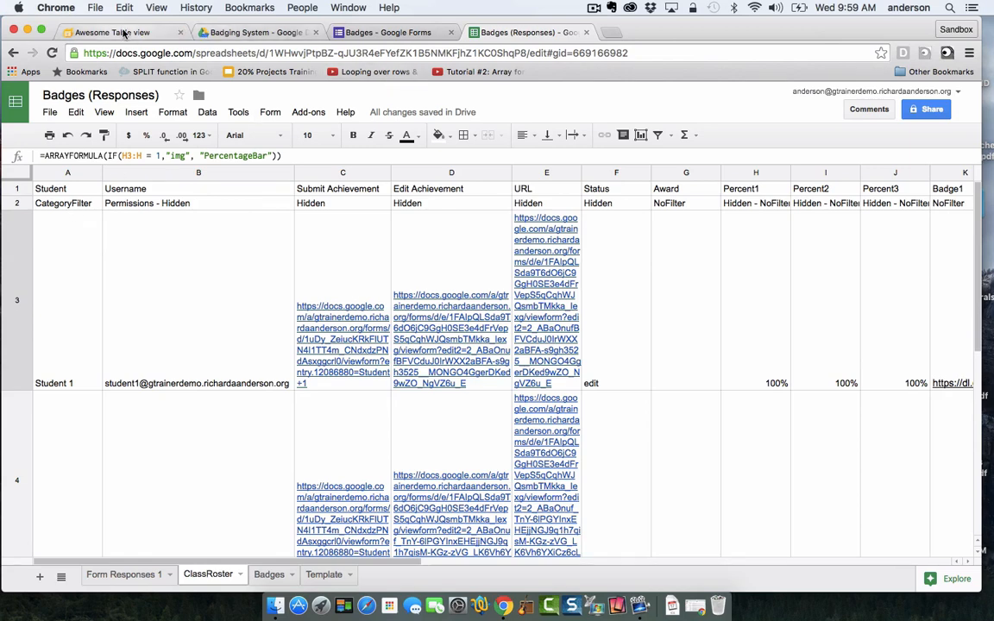
{"action": "left_click", "coordinate": [110, 31]}
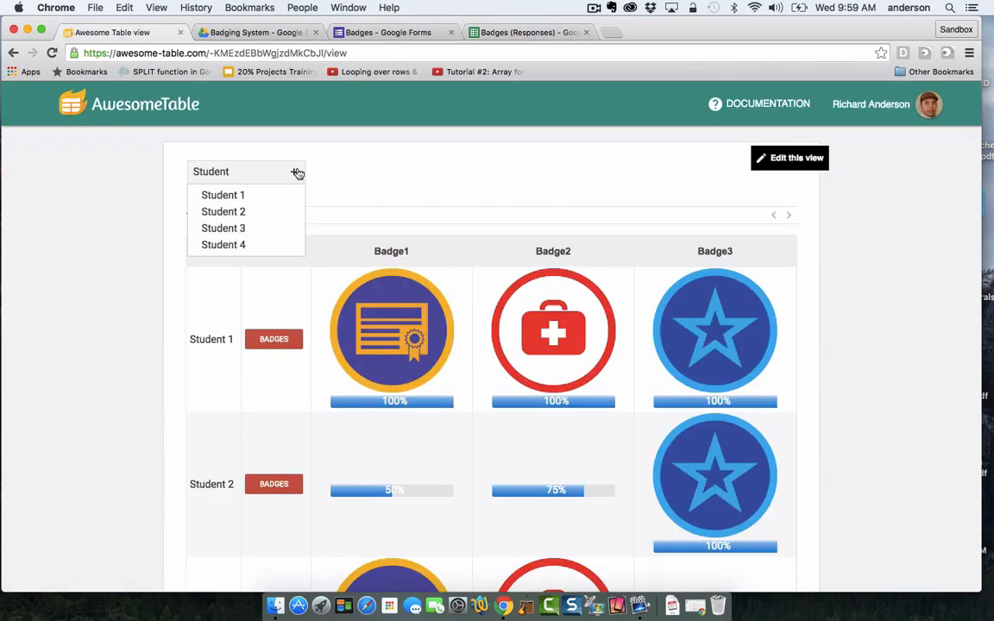
Filter the badge table to Student 2, then clear the filter to show all four students
{"action": "left_click", "coordinate": [223, 228]}
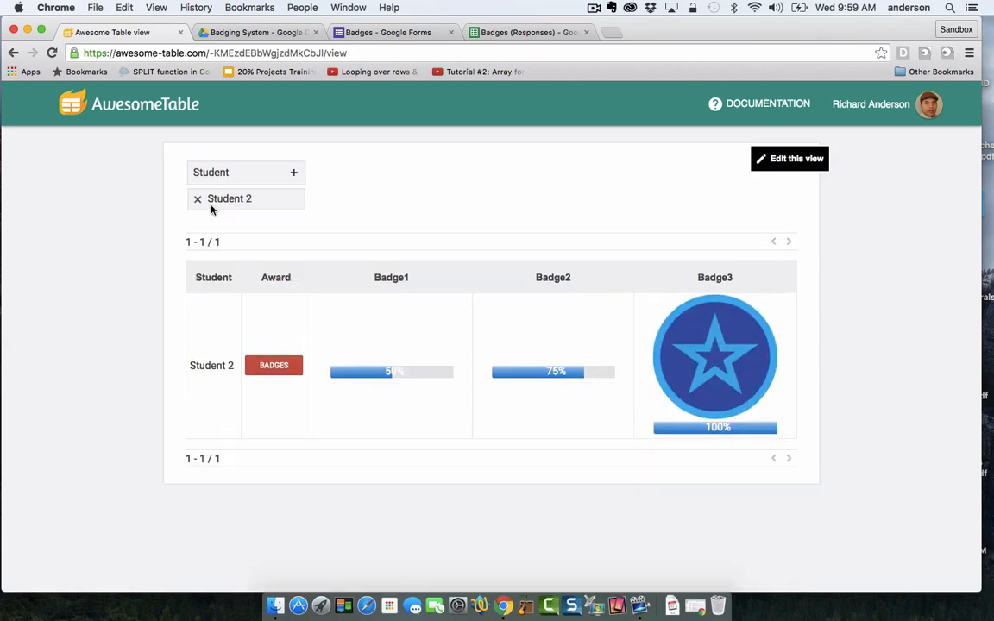
{"action": "left_click", "coordinate": [197, 199]}
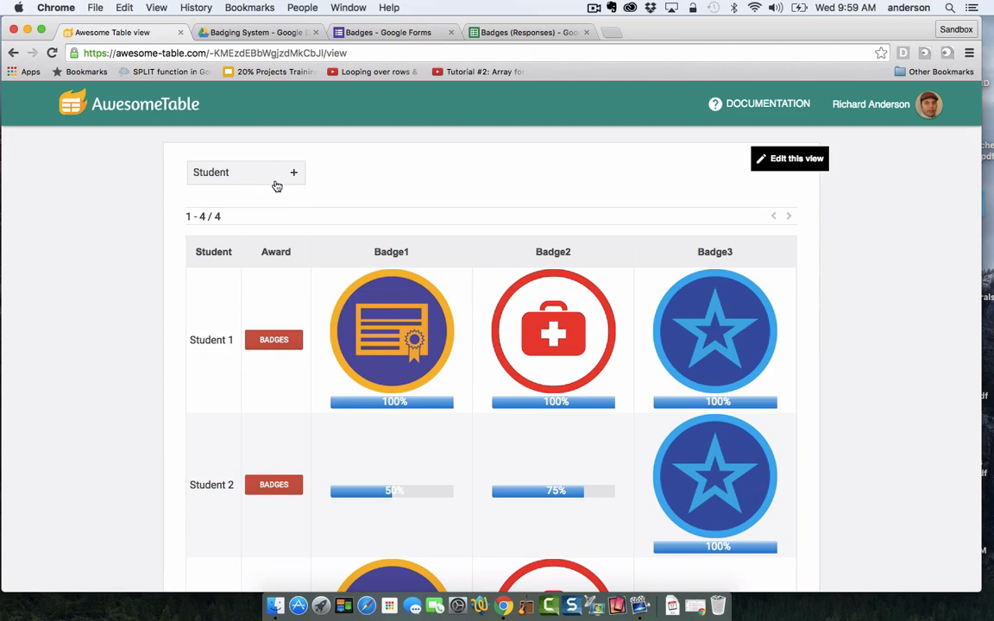
{"action": "mouse_move", "coordinate": [287, 258]}
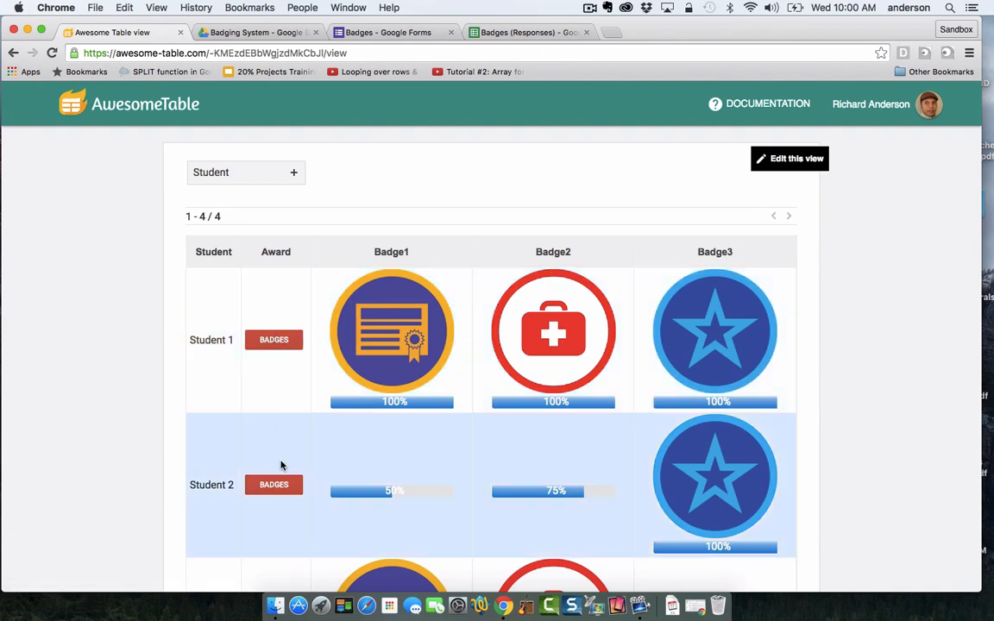
{"action": "scroll", "scroll_direction": "down", "scroll_amount": 3}
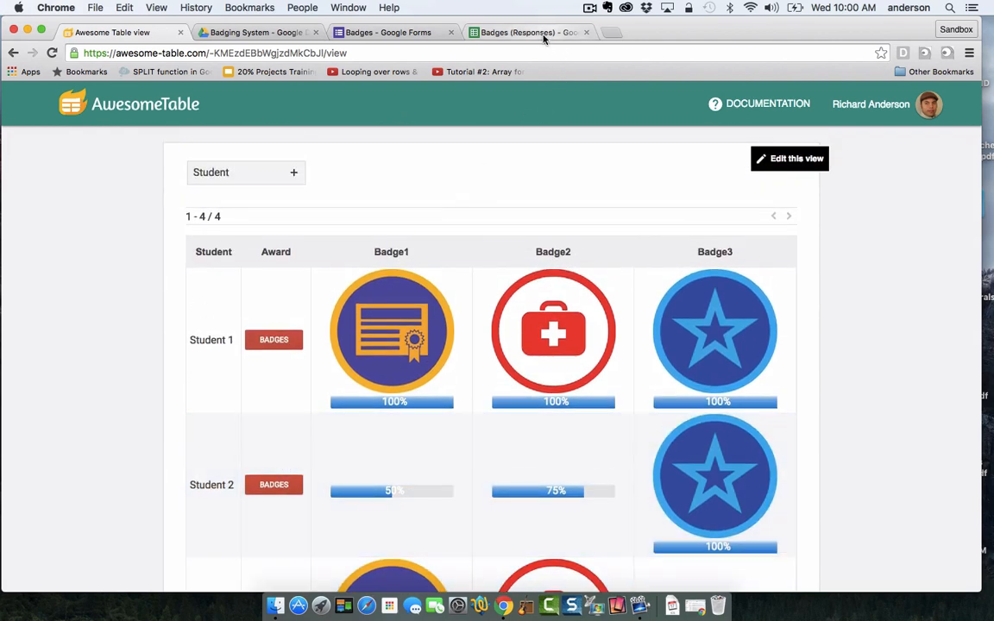
Return to the Badges (Responses) sheet showing the Percent, Badge and ProgressBar columns
{"action": "left_click", "coordinate": [526, 31]}
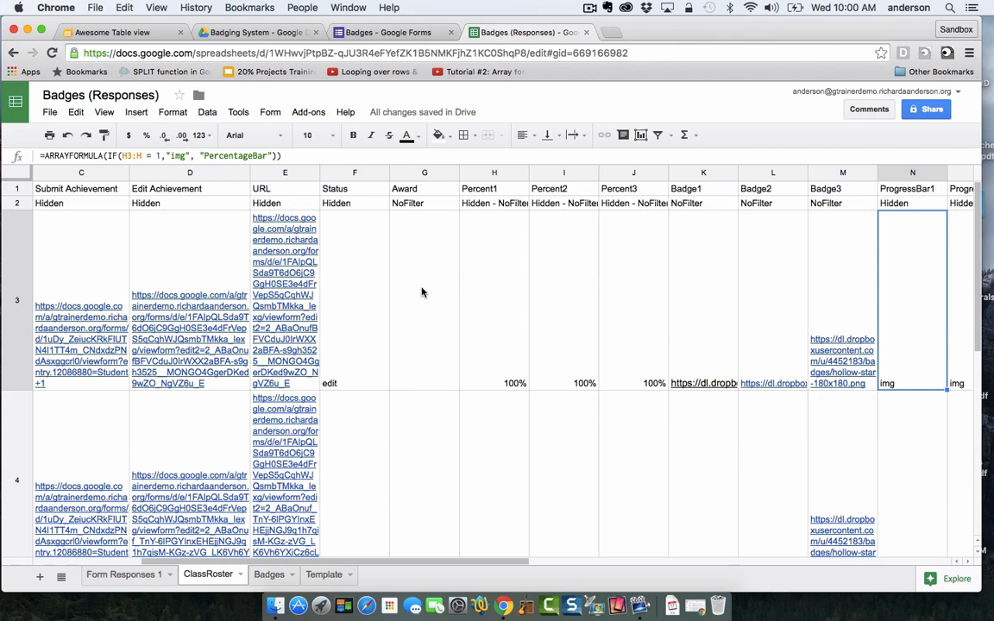
{"action": "mouse_move", "coordinate": [418, 192]}
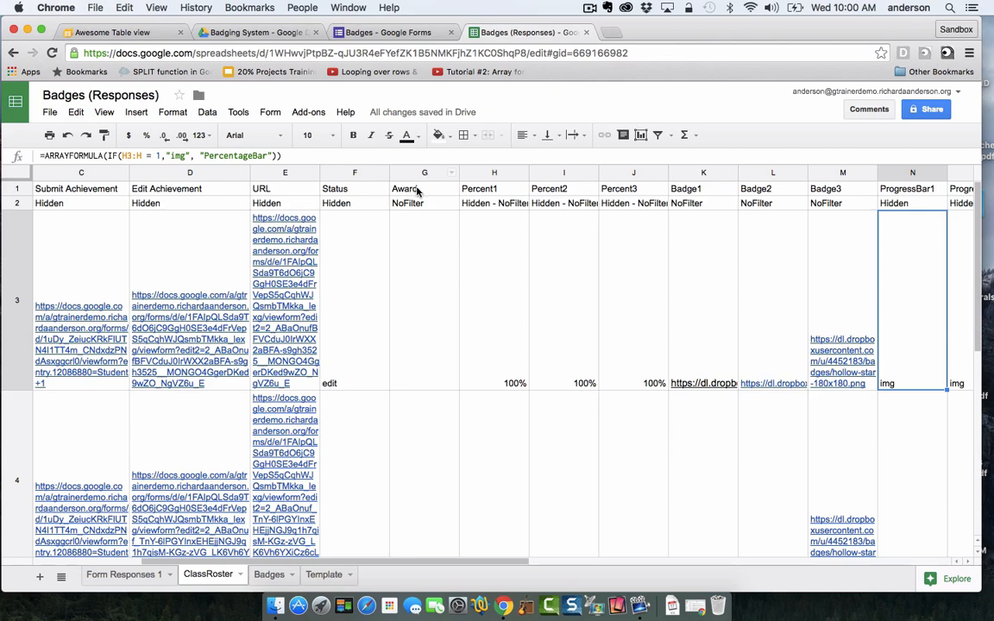
{"action": "scroll", "scroll_direction": "down", "scroll_amount": 3}
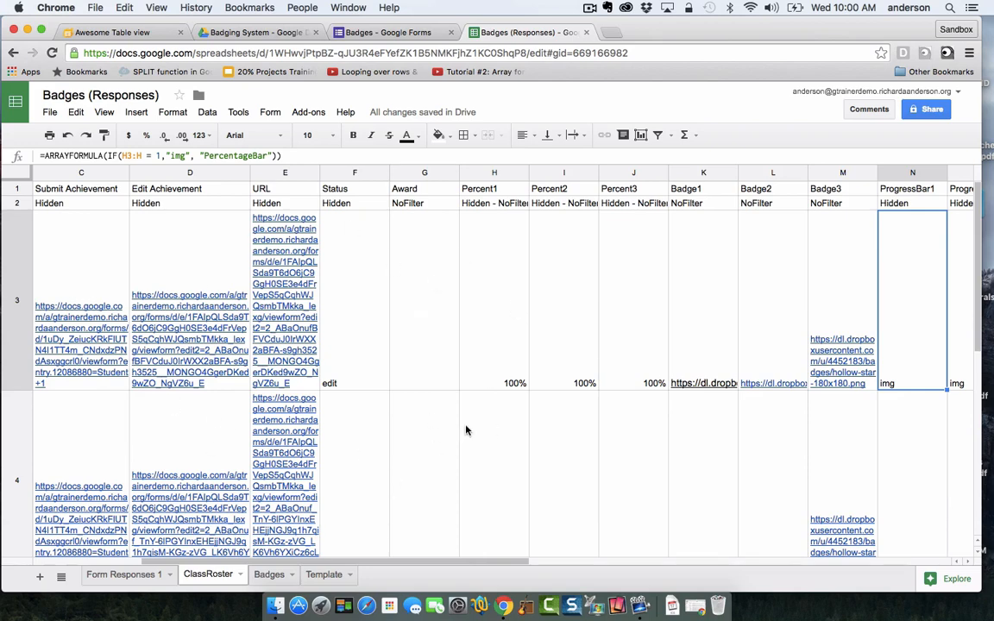
{"action": "mouse_move", "coordinate": [400, 431]}
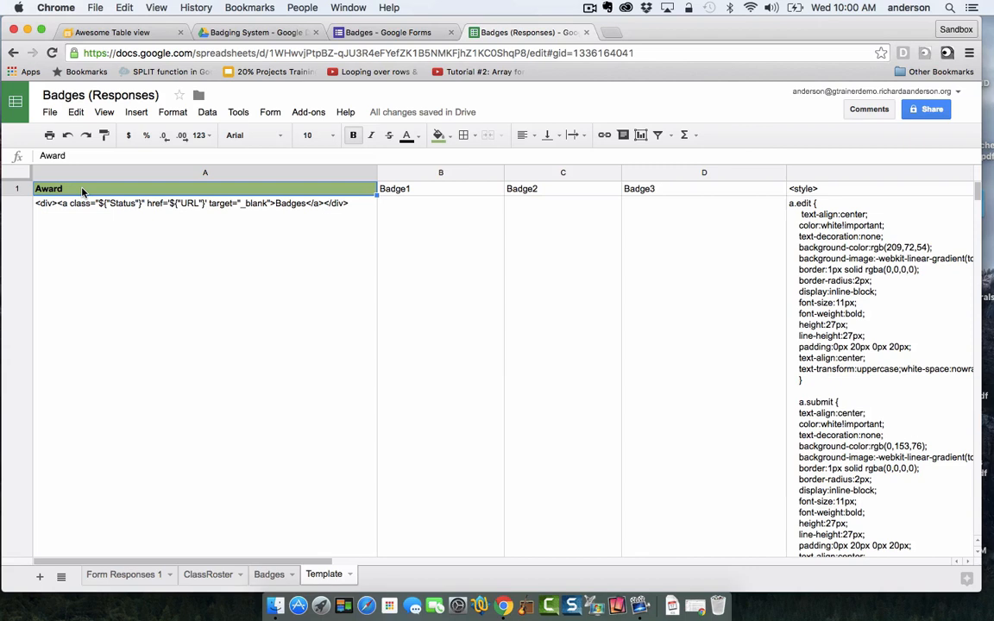
{"action": "mouse_move", "coordinate": [38, 215]}
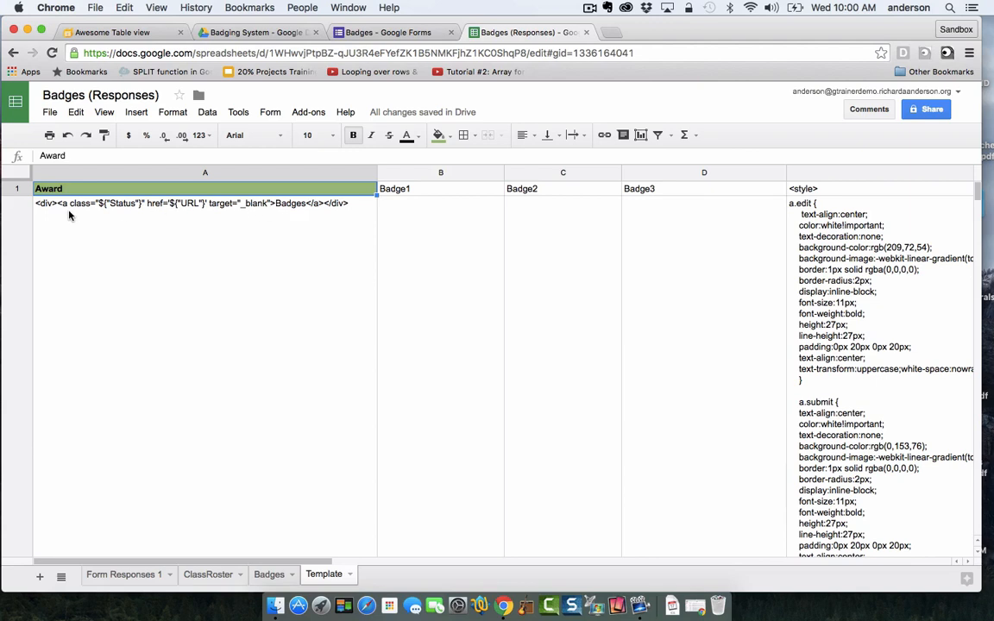
{"action": "mouse_move", "coordinate": [279, 209]}
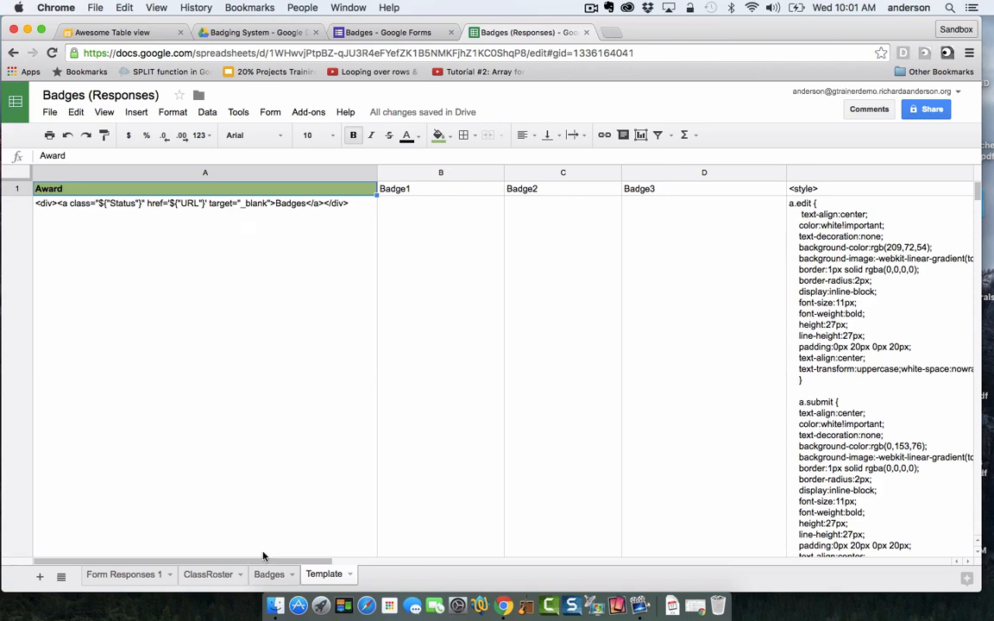
Return to the ClassRoster sheet with the ProgressBar1 ARRAYFORMULA column in view
{"action": "left_click", "coordinate": [208, 574]}
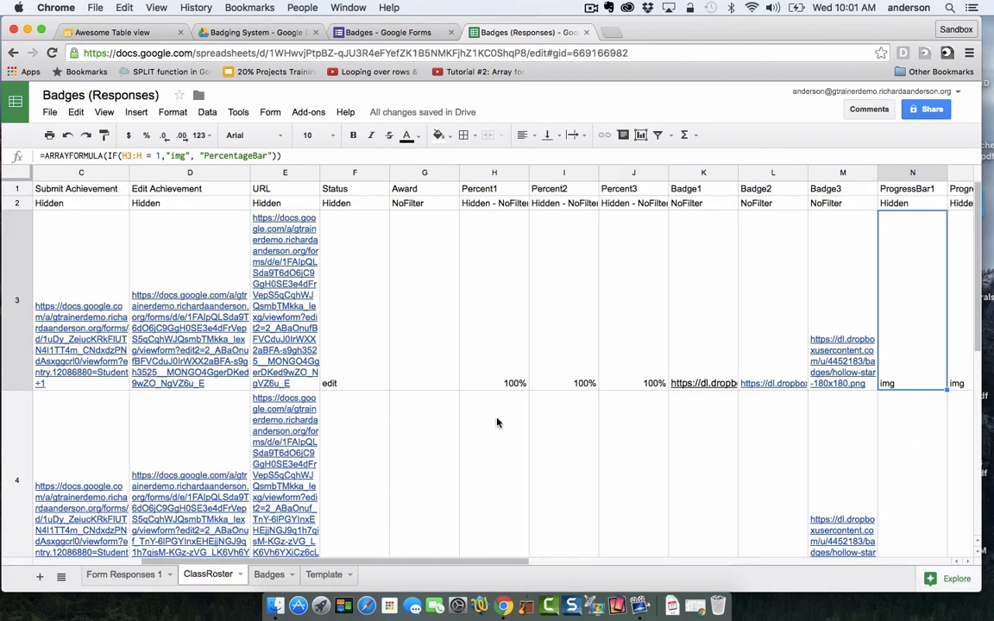
{"action": "mouse_move", "coordinate": [411, 453]}
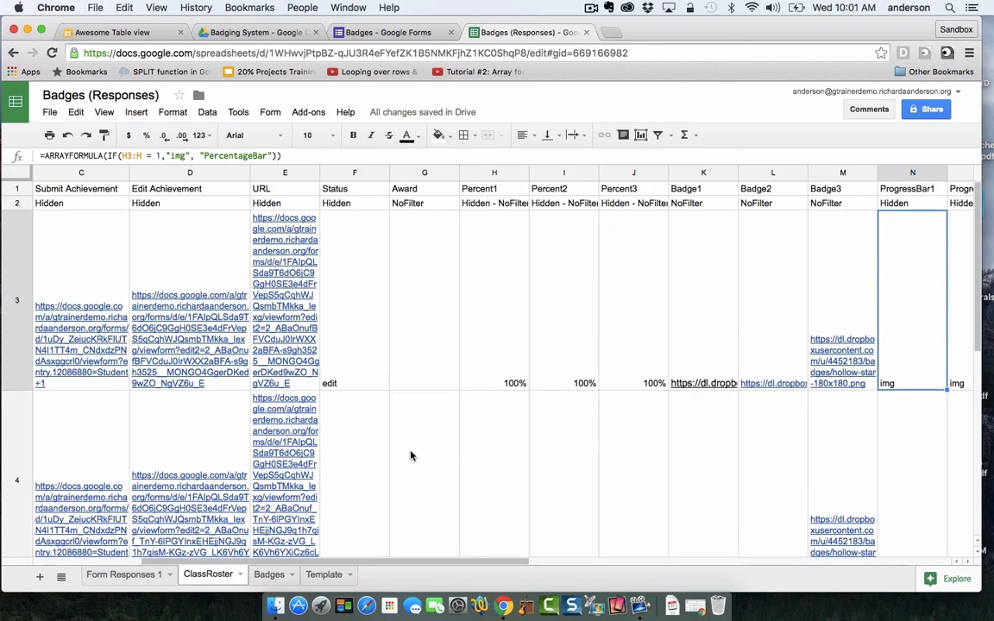
{"action": "mouse_move", "coordinate": [373, 226]}
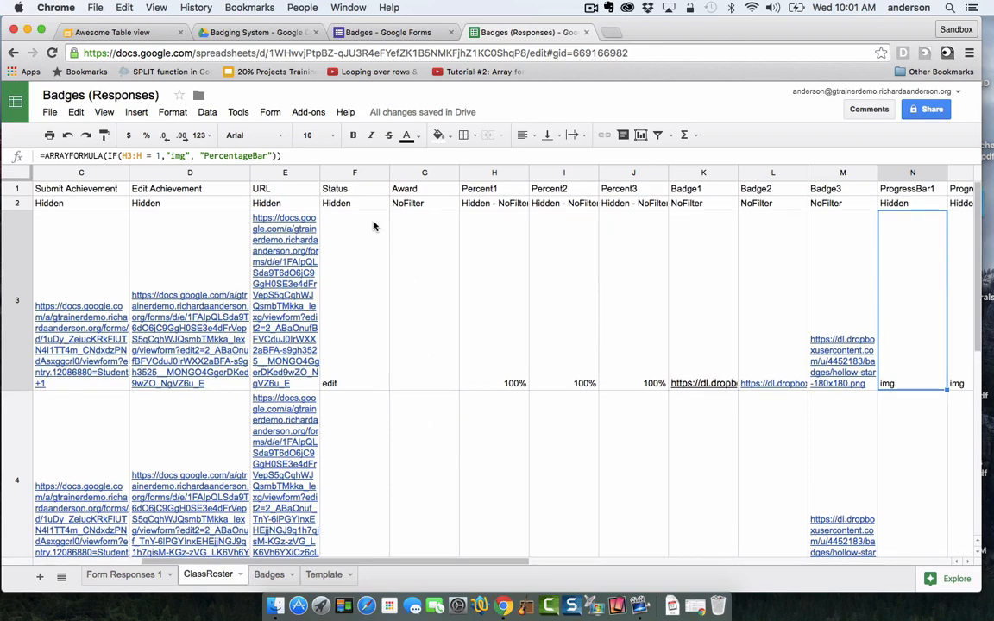
{"action": "mouse_move", "coordinate": [393, 331]}
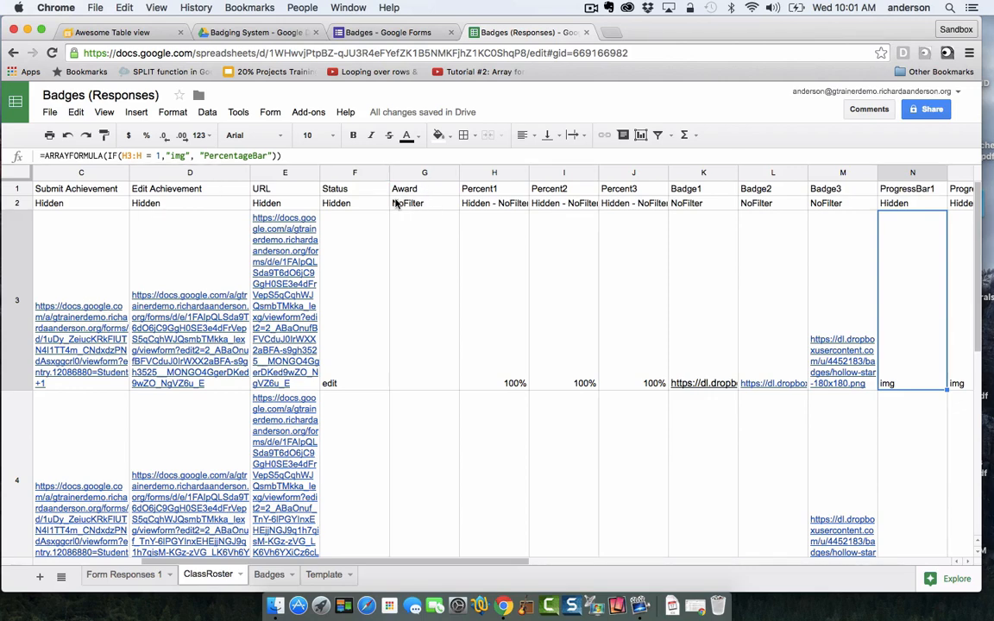
{"action": "mouse_move", "coordinate": [424, 450]}
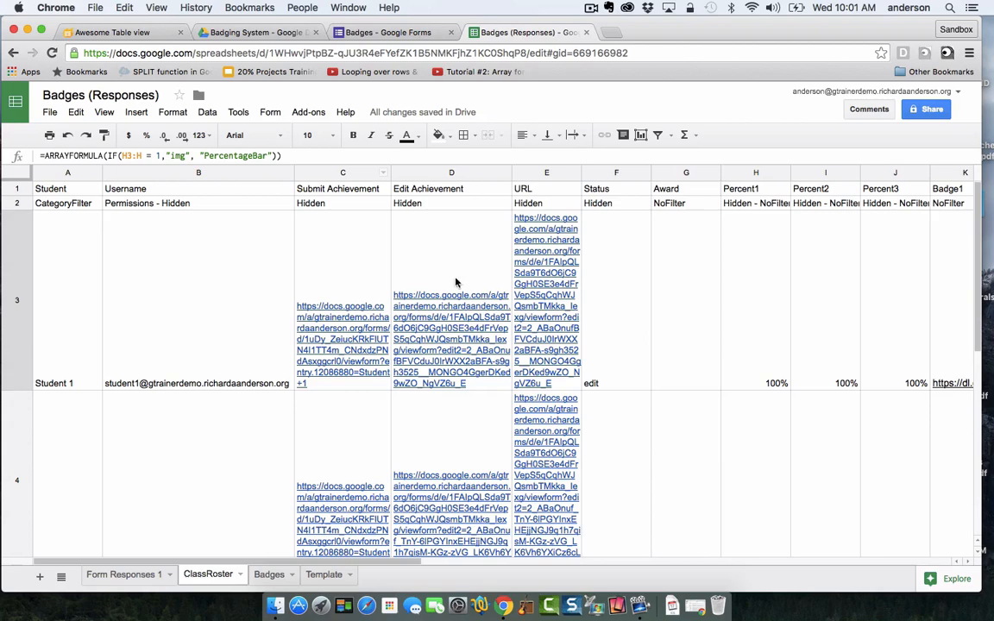
{"action": "mouse_move", "coordinate": [614, 342]}
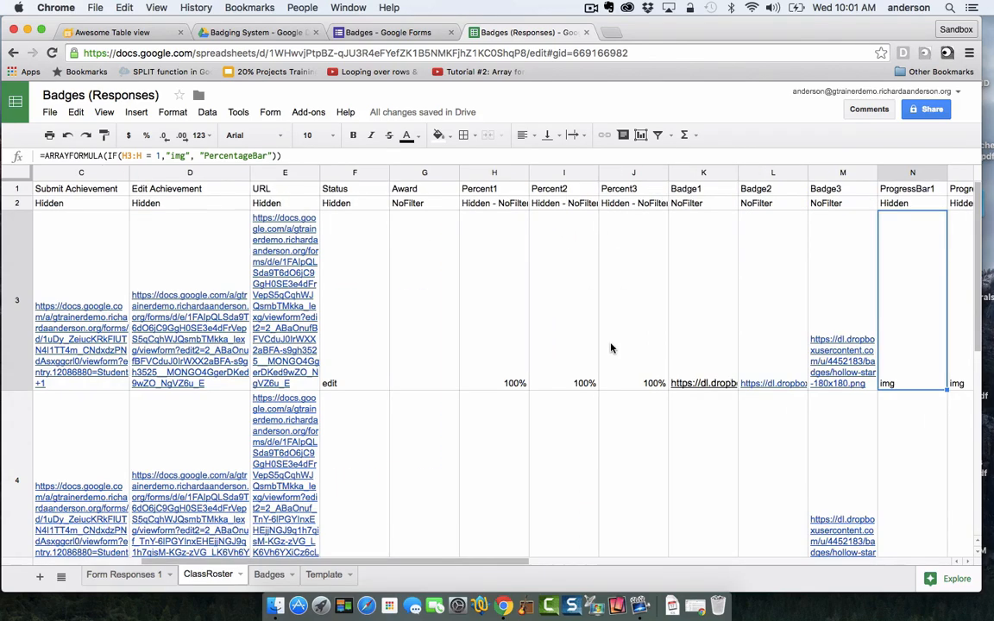
{"action": "scroll", "scroll_direction": "right", "scroll_amount": 3}
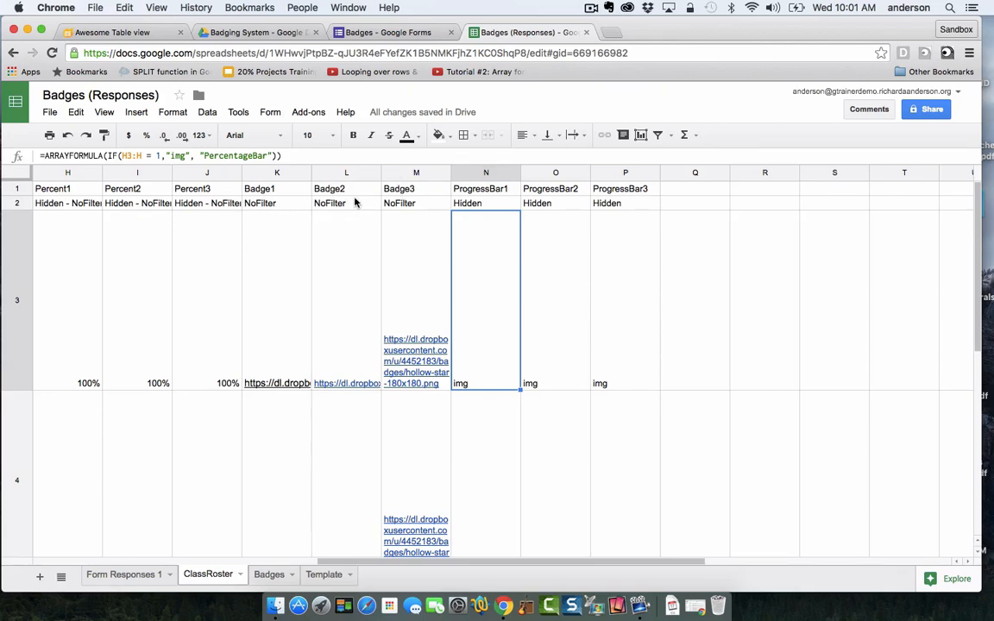
{"action": "mouse_move", "coordinate": [404, 204]}
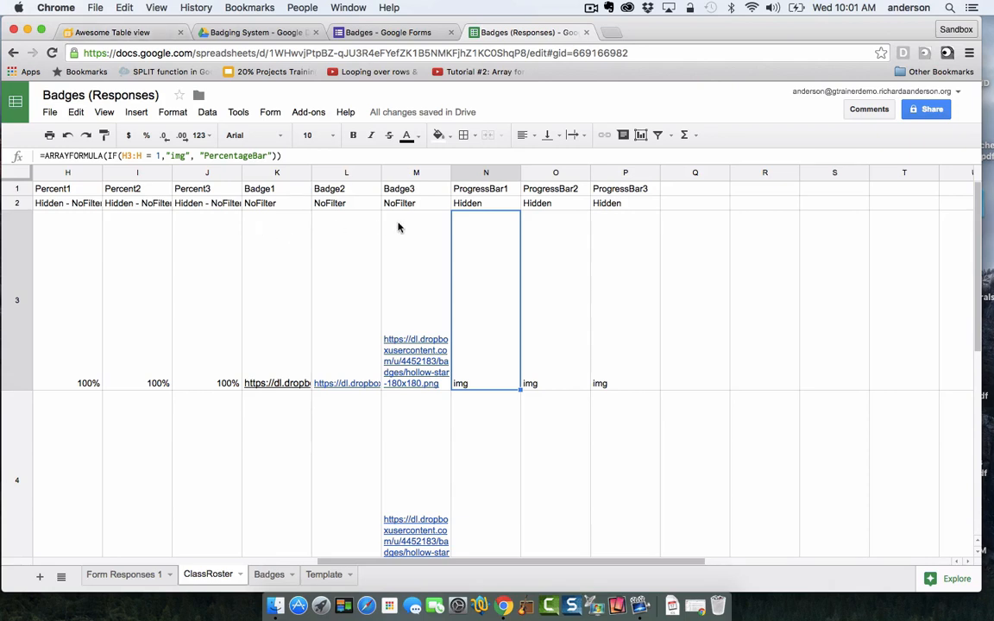
{"action": "left_click", "coordinate": [112, 31]}
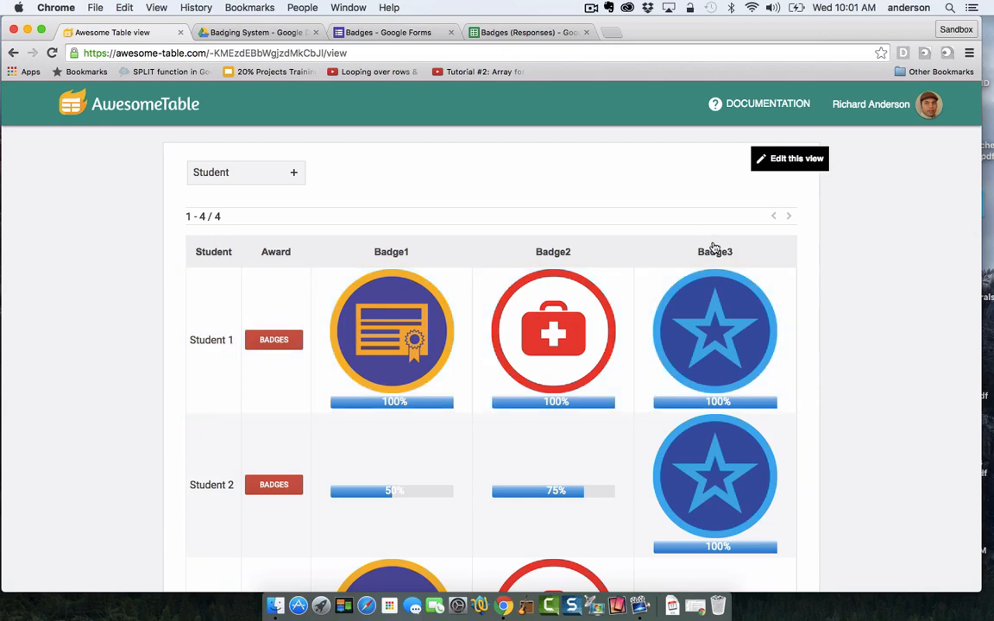
{"action": "left_click", "coordinate": [527, 31]}
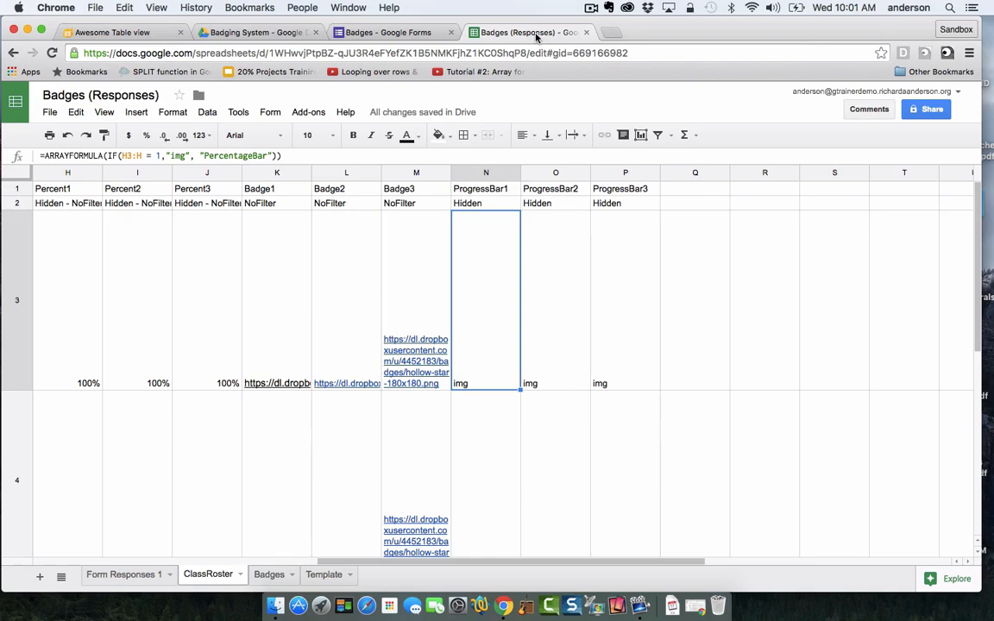
{"action": "mouse_move", "coordinate": [297, 559]}
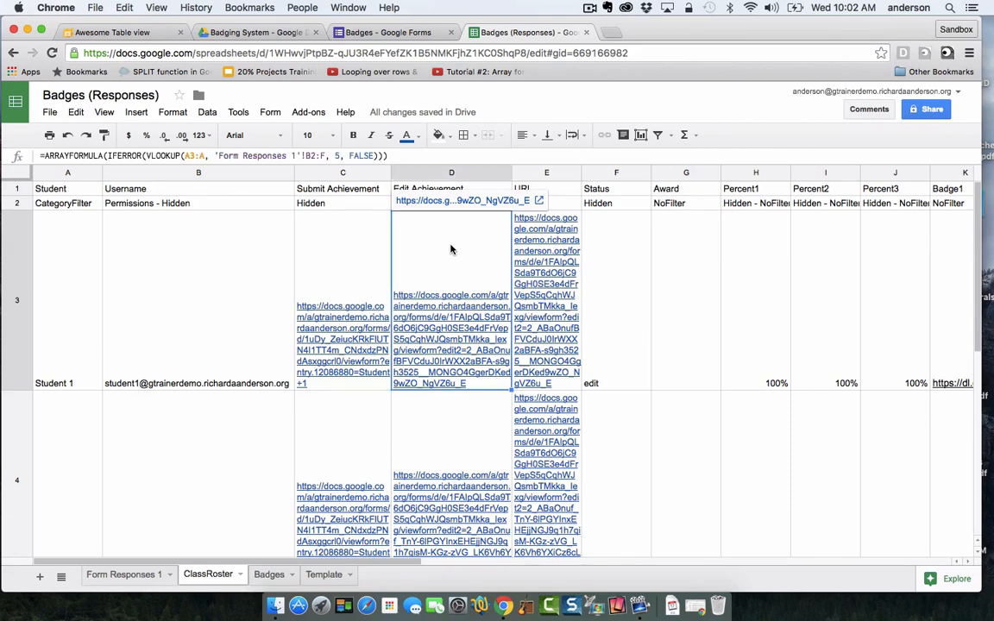
{"action": "mouse_move", "coordinate": [445, 337]}
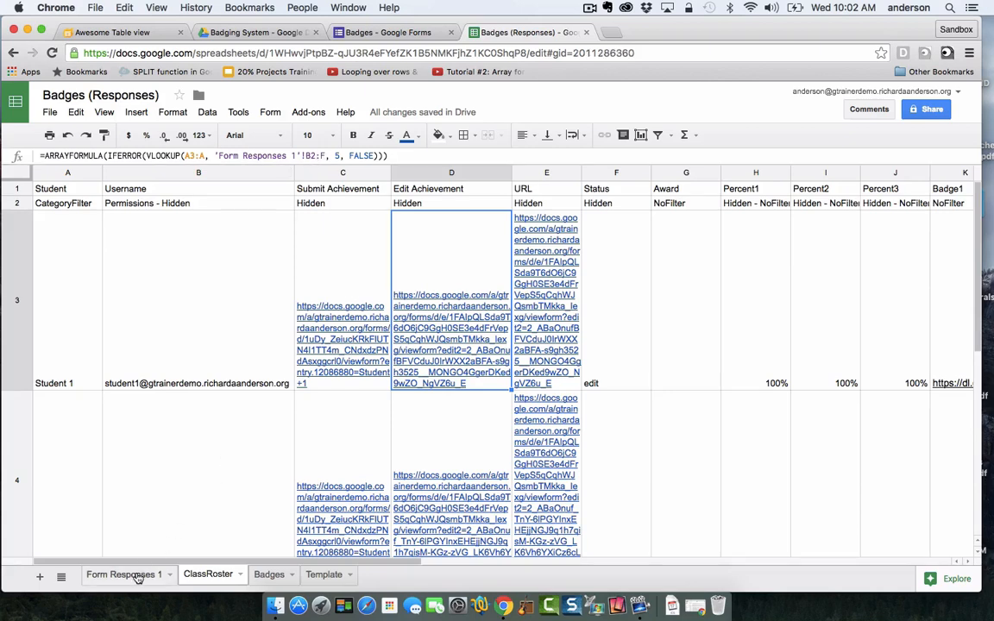
{"action": "left_click", "coordinate": [124, 575]}
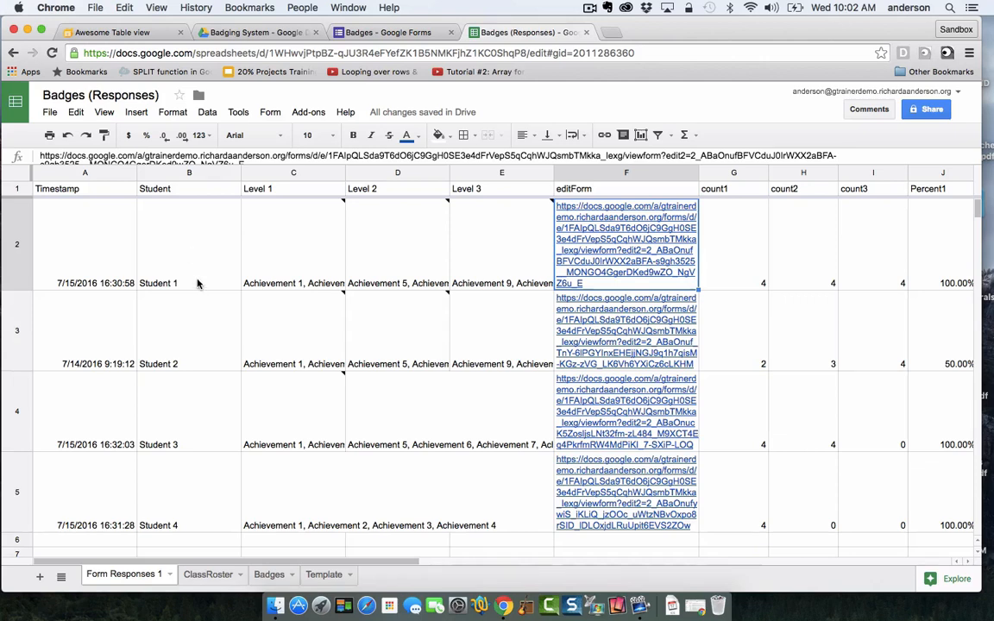
{"action": "mouse_move", "coordinate": [490, 250]}
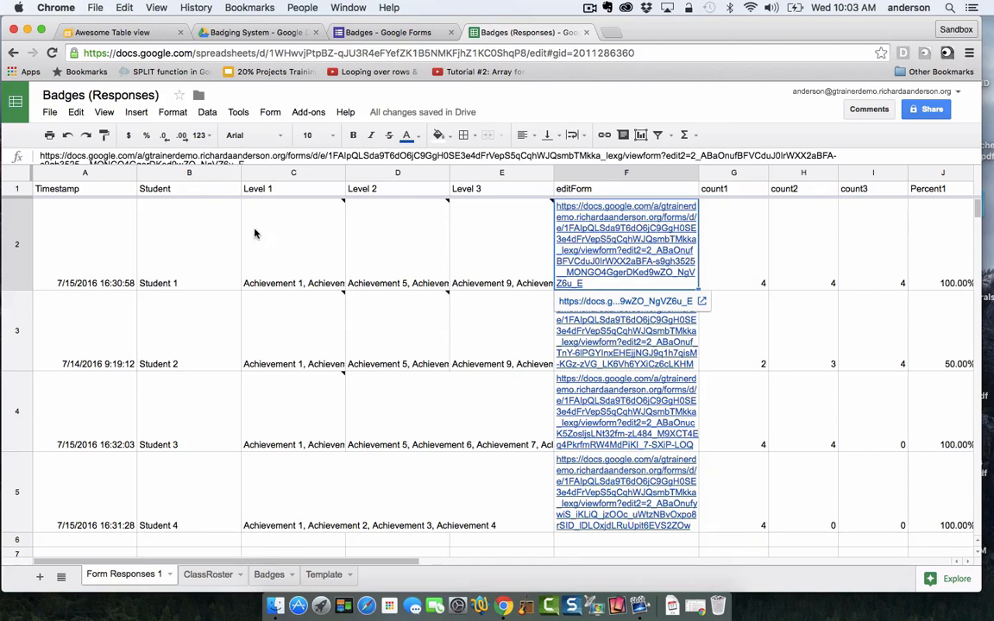
{"action": "mouse_move", "coordinate": [173, 250]}
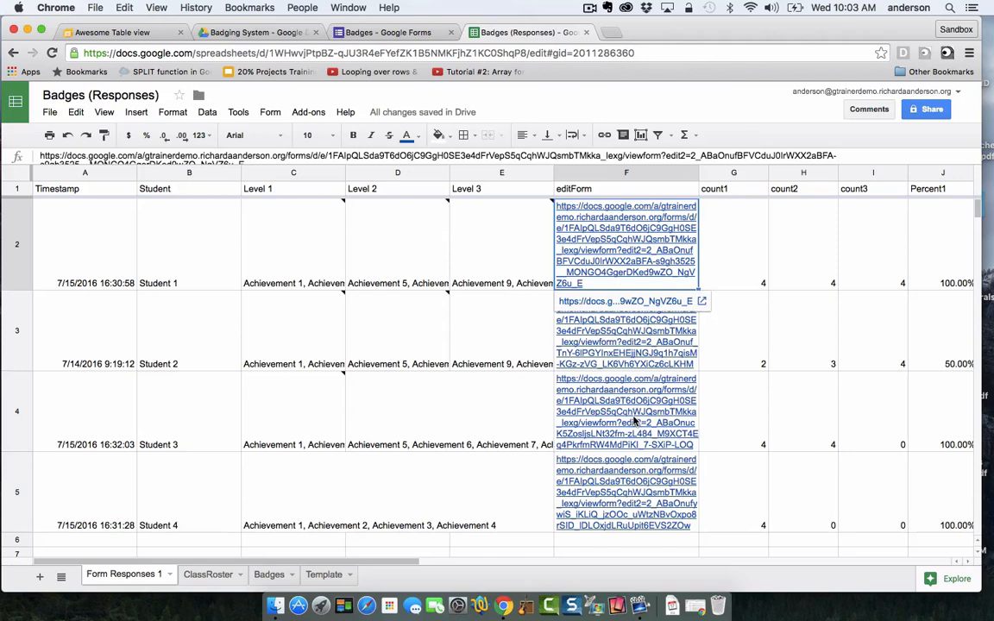
{"action": "left_click", "coordinate": [207, 573]}
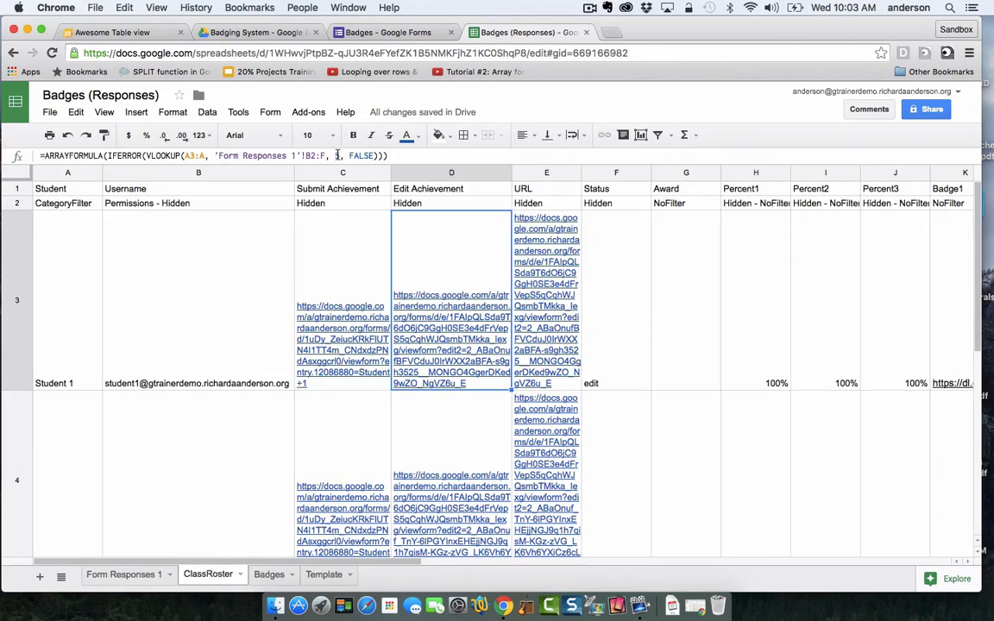
Show Student 1's fixed prefilled form link in C3, then bring up the Tools menu
{"action": "type", "text": "5"}
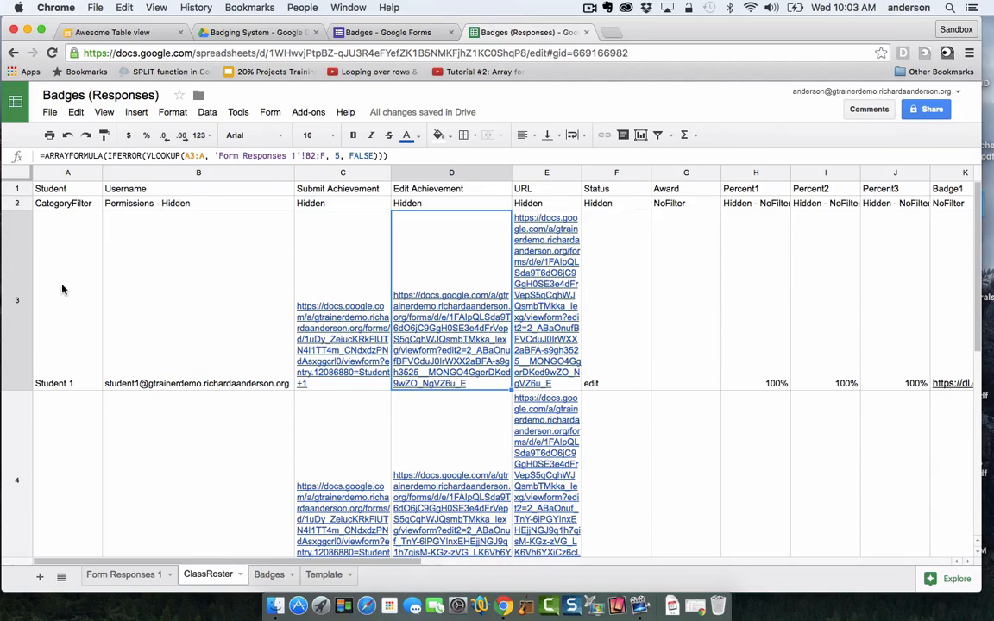
{"action": "mouse_move", "coordinate": [62, 356]}
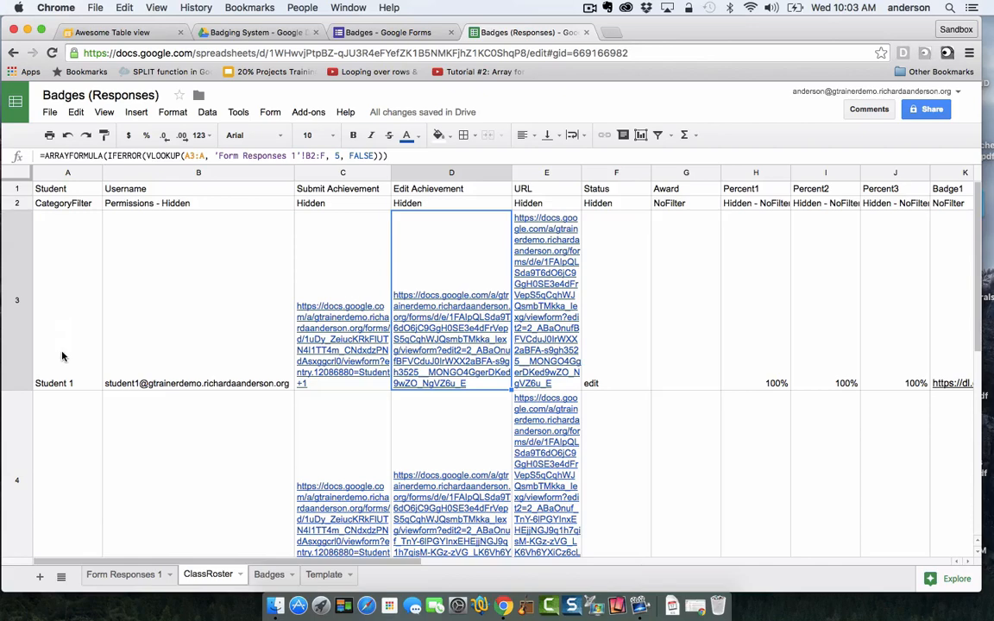
{"action": "mouse_move", "coordinate": [58, 325]}
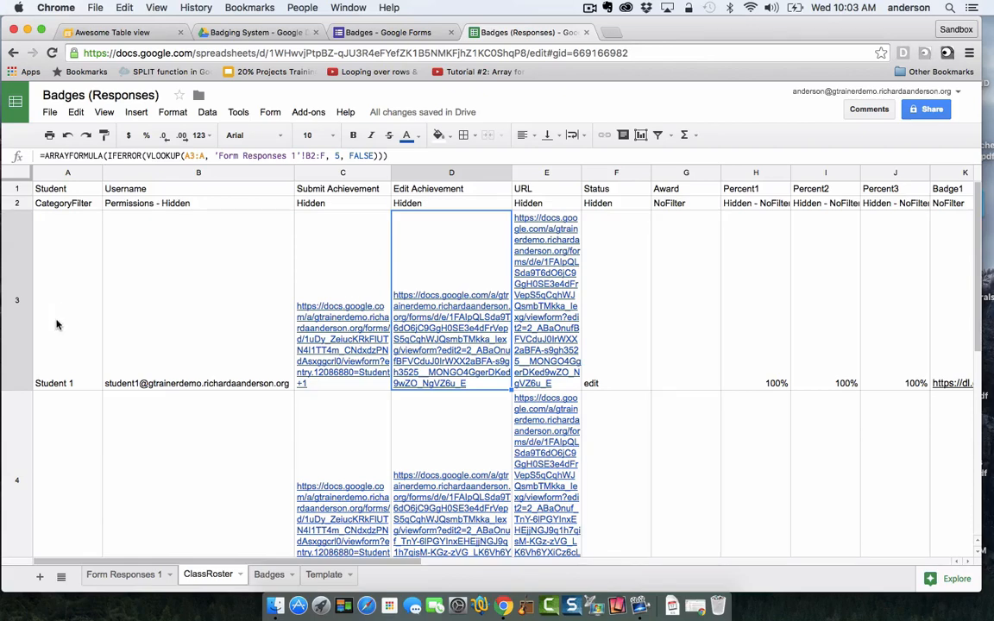
{"action": "mouse_move", "coordinate": [217, 326]}
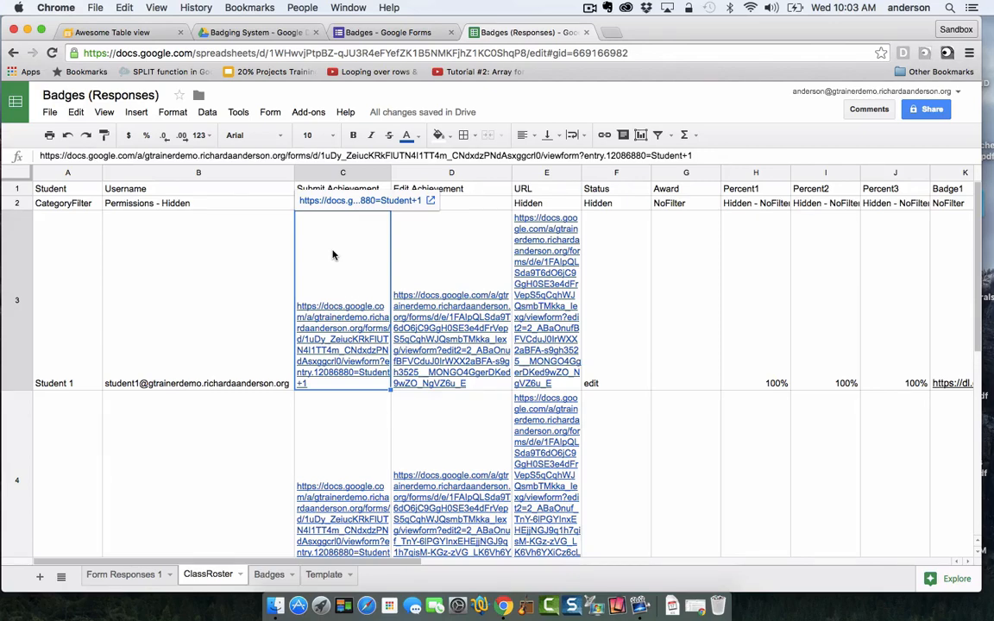
{"action": "mouse_move", "coordinate": [252, 172]}
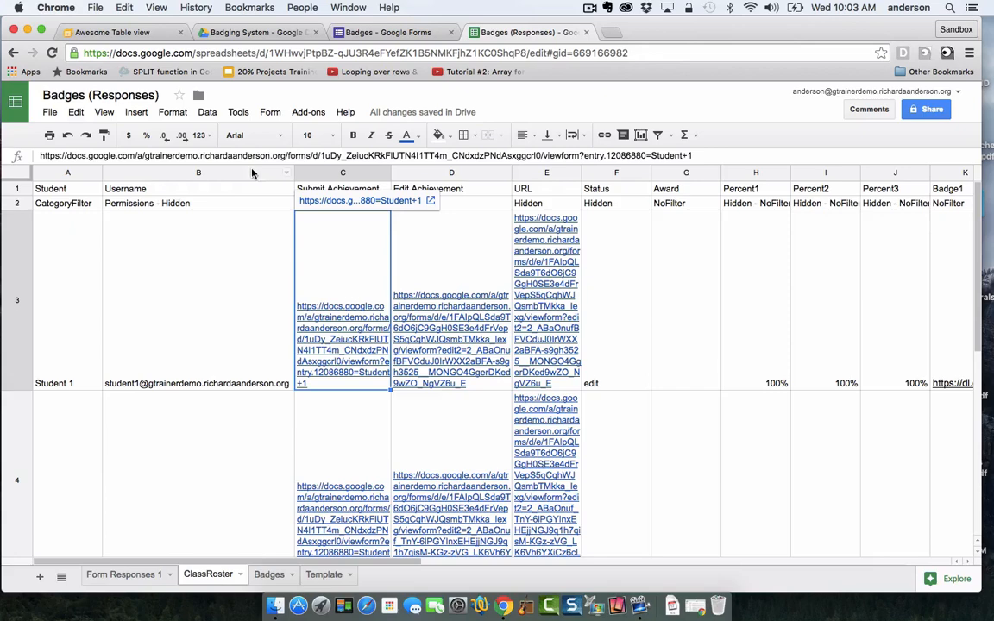
{"action": "left_click", "coordinate": [238, 112]}
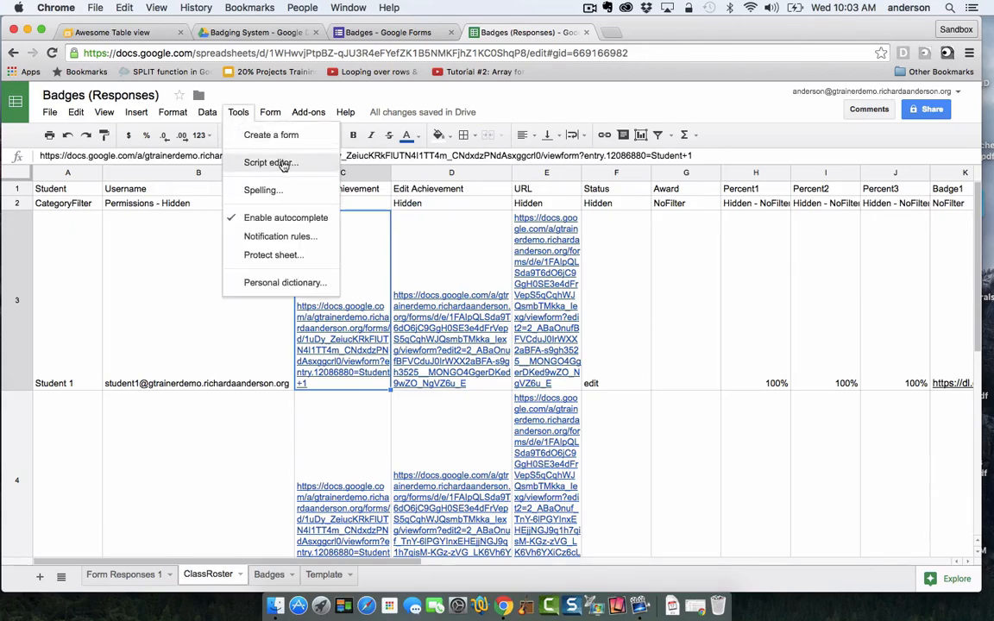
Review the betterBuildUrls function in the Badging Script, then return to the spreadsheet
{"action": "left_click", "coordinate": [271, 162]}
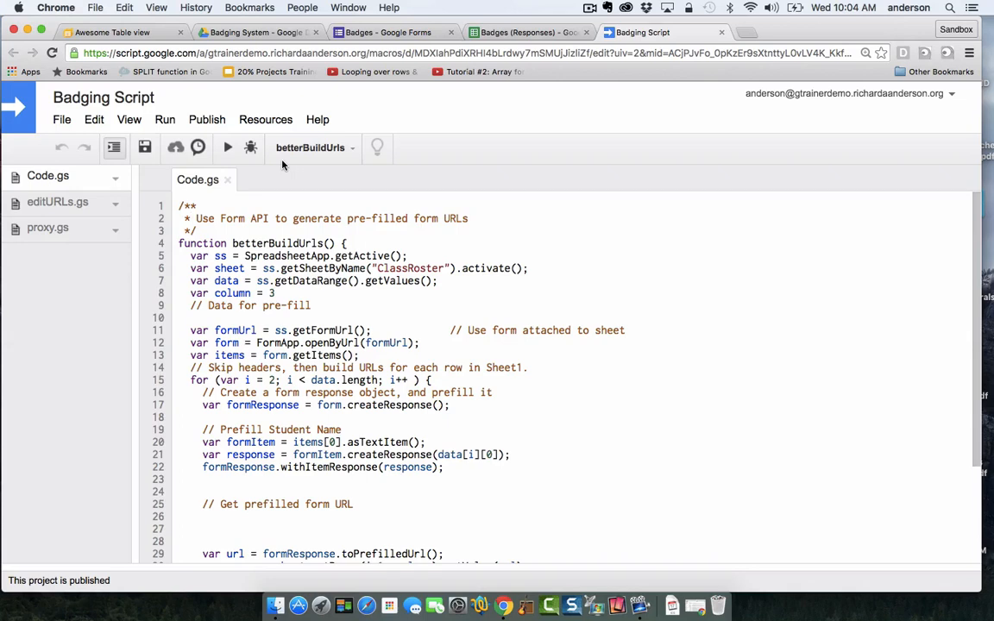
{"action": "left_click", "coordinate": [187, 217]}
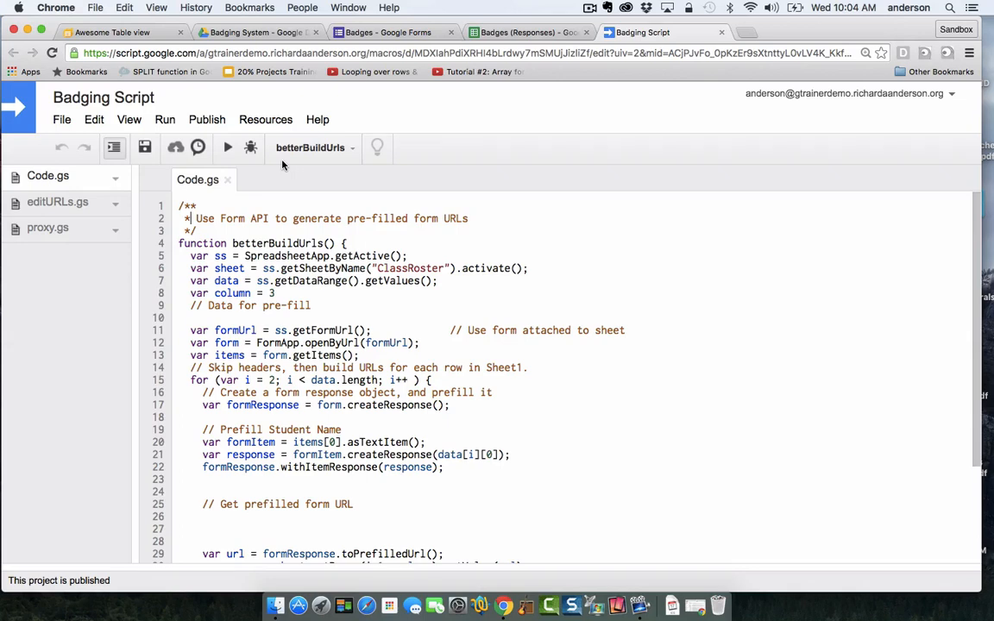
{"action": "mouse_move", "coordinate": [370, 290]}
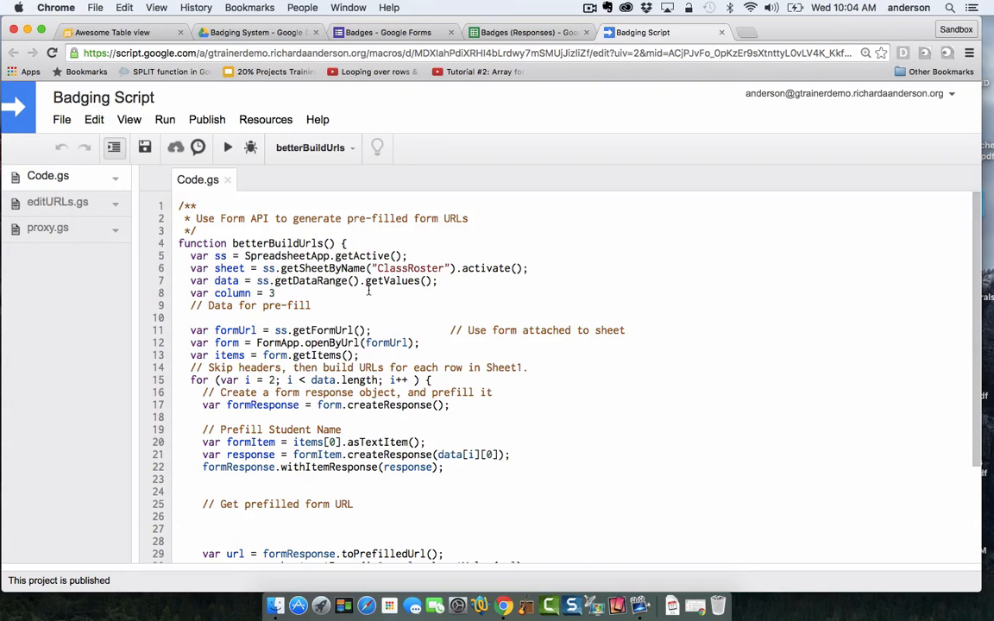
{"action": "mouse_move", "coordinate": [235, 440]}
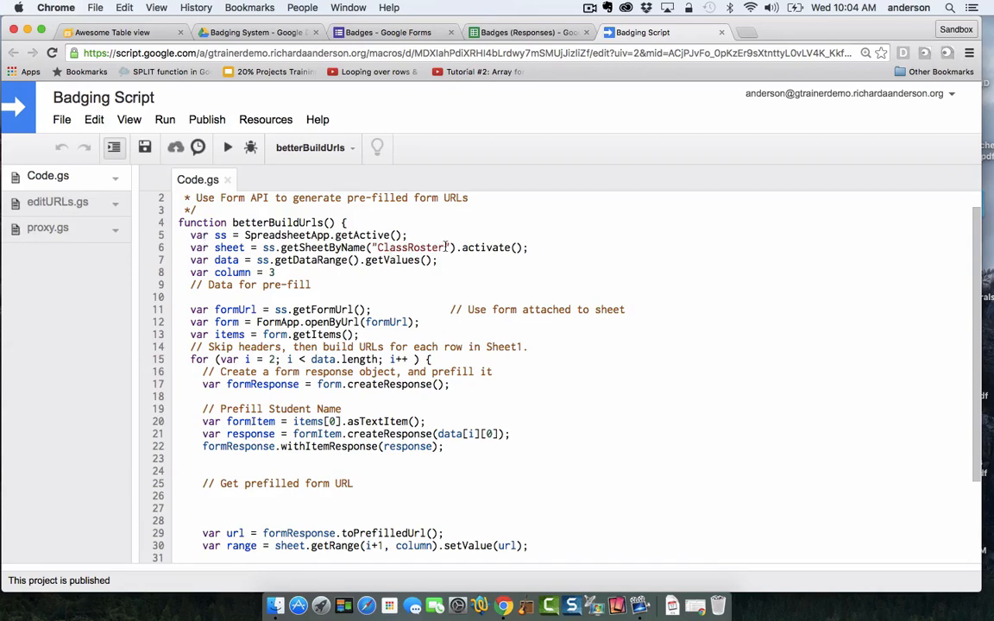
{"action": "left_click", "coordinate": [527, 31]}
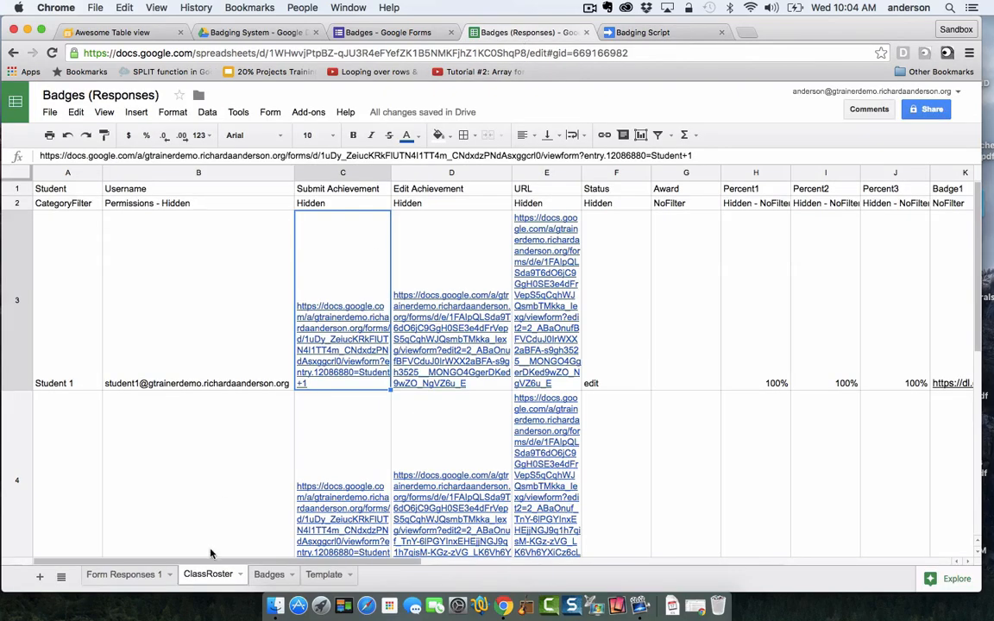
Enter Student 5 in row 7 of the ClassRoster sheet
{"action": "scroll", "scroll_direction": "down", "scroll_amount": 3}
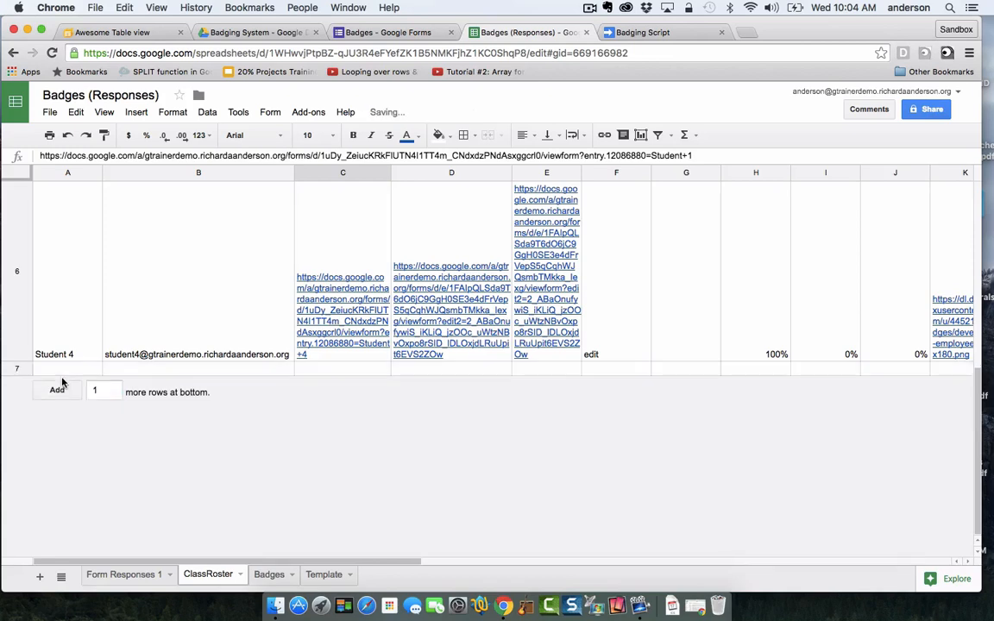
{"action": "left_click", "coordinate": [67, 370]}
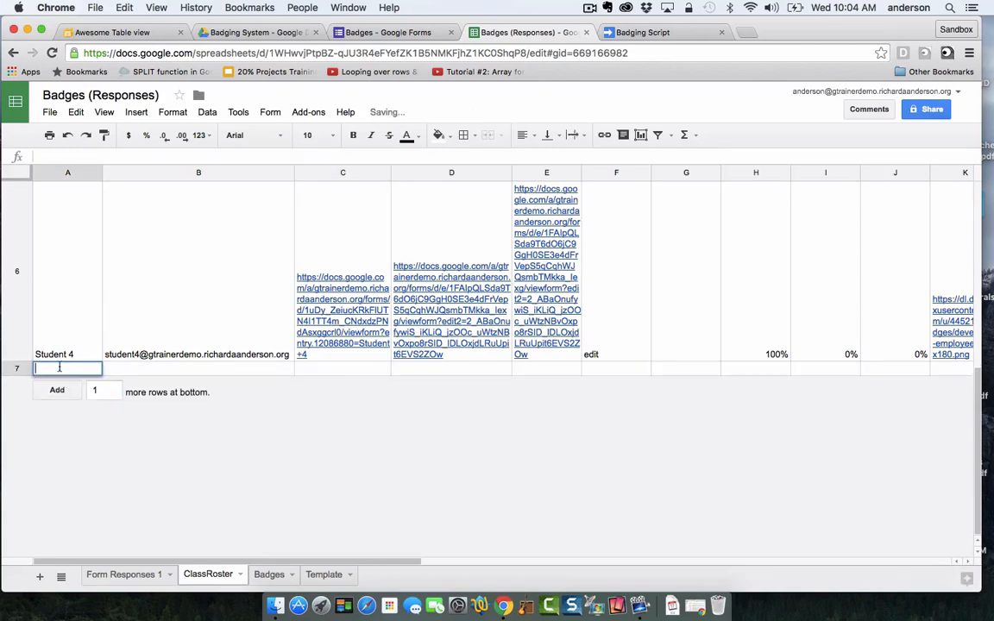
{"action": "type", "text": "Student 5"}
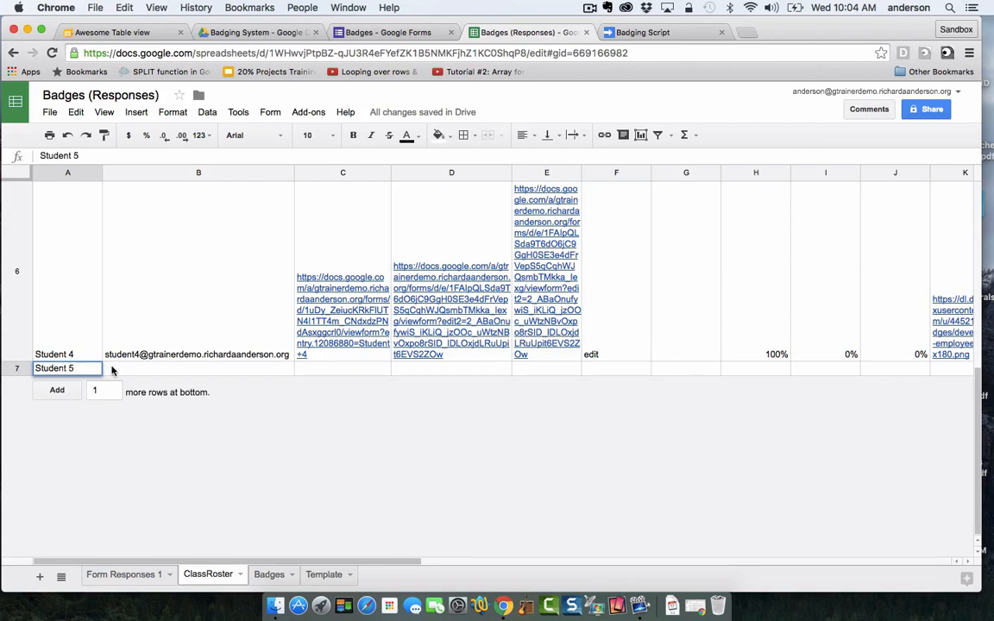
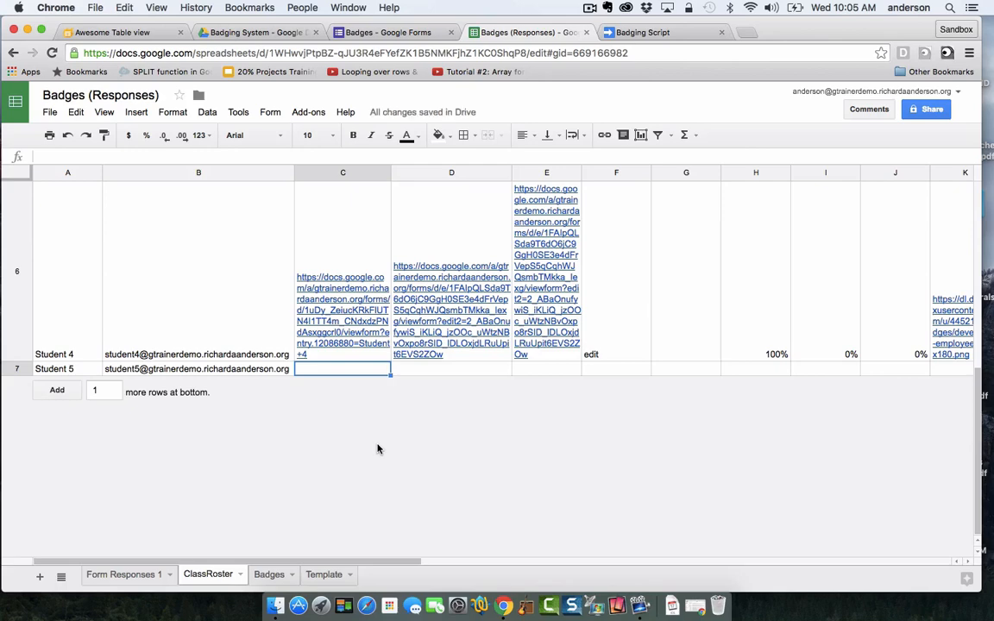
Check Student 5's empty Submit Achievement cell, then switch to the Badging Script
{"action": "left_click", "coordinate": [546, 354]}
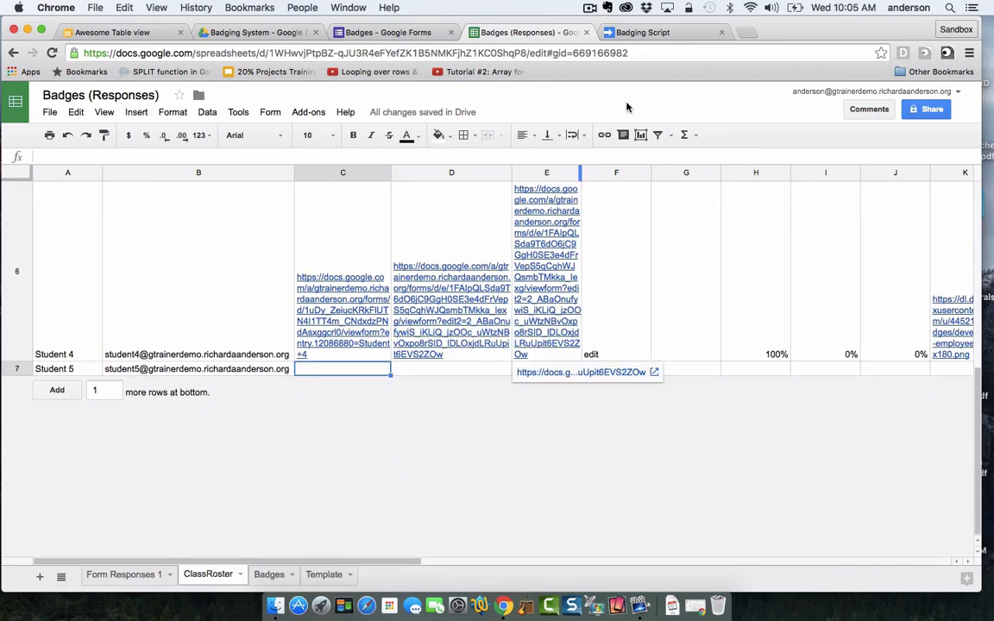
{"action": "left_click", "coordinate": [642, 31]}
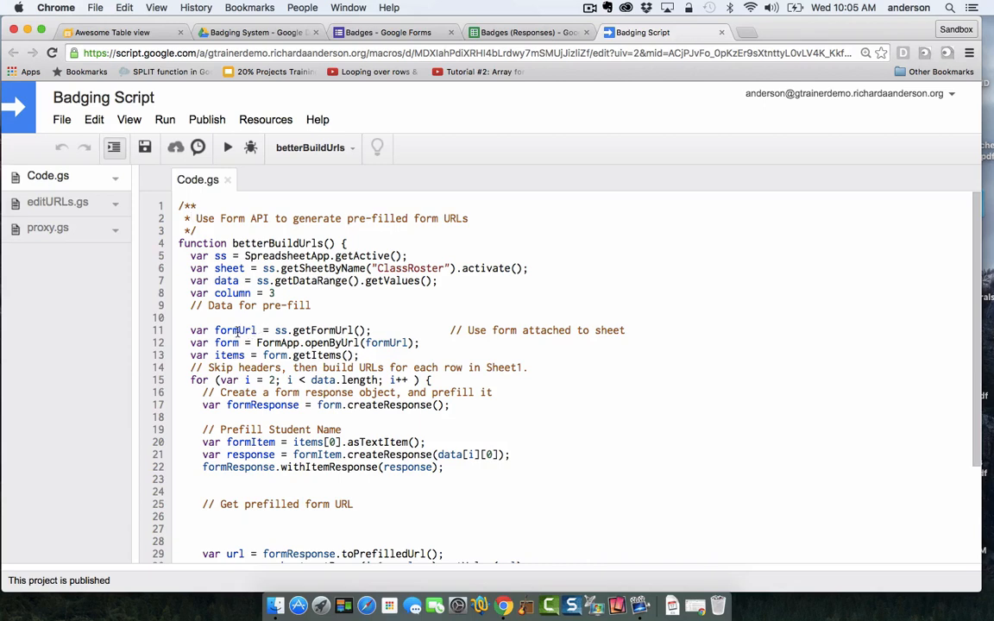
Run betterBuildUrls from the script editor to generate the roster's prefilled form links
{"action": "scroll", "scroll_direction": "down", "scroll_amount": 3}
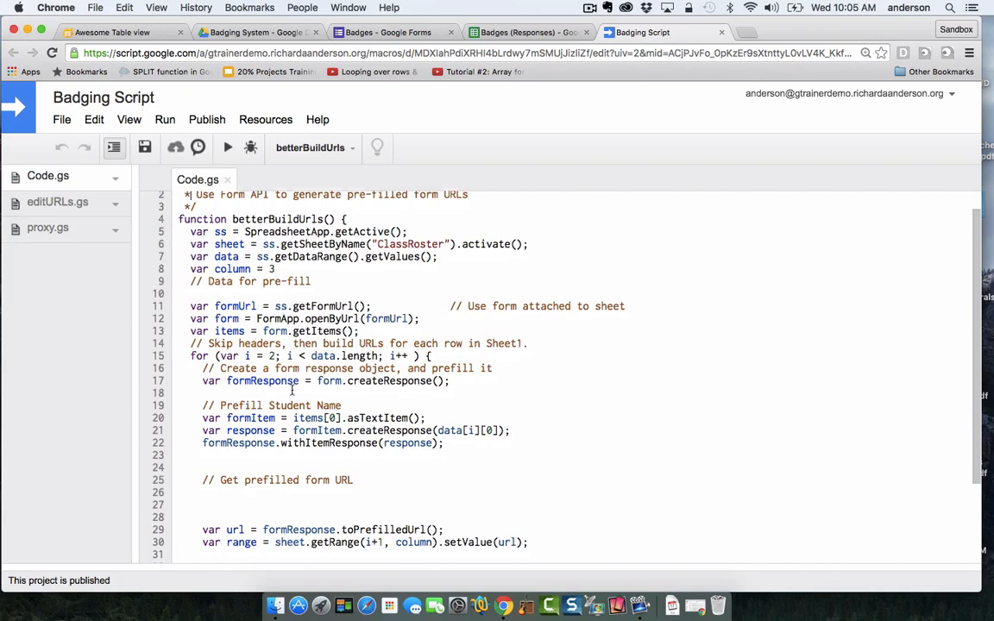
{"action": "scroll", "scroll_direction": "down", "scroll_amount": 3}
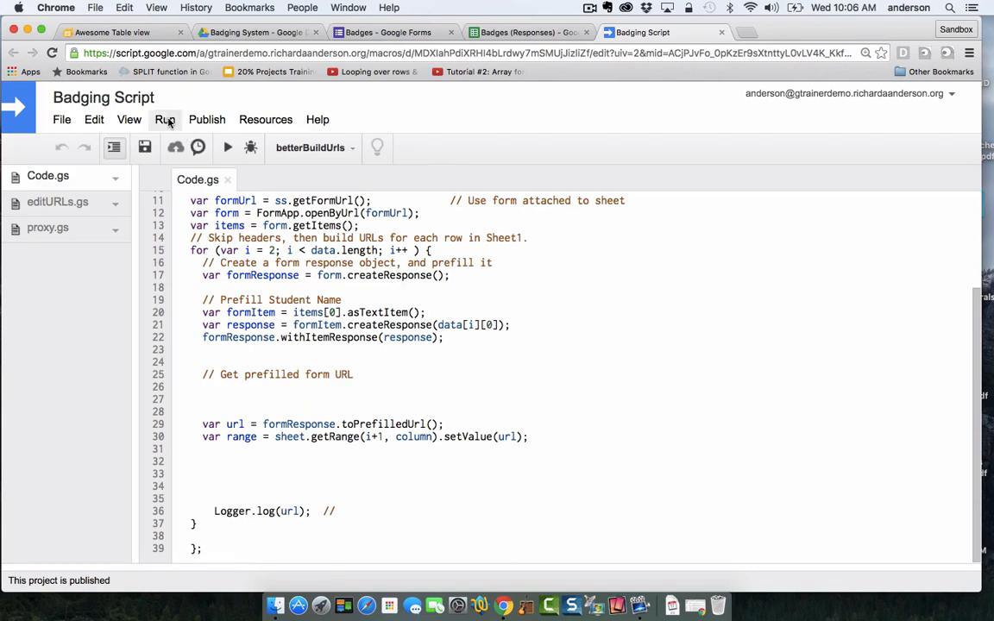
{"action": "left_click", "coordinate": [165, 119]}
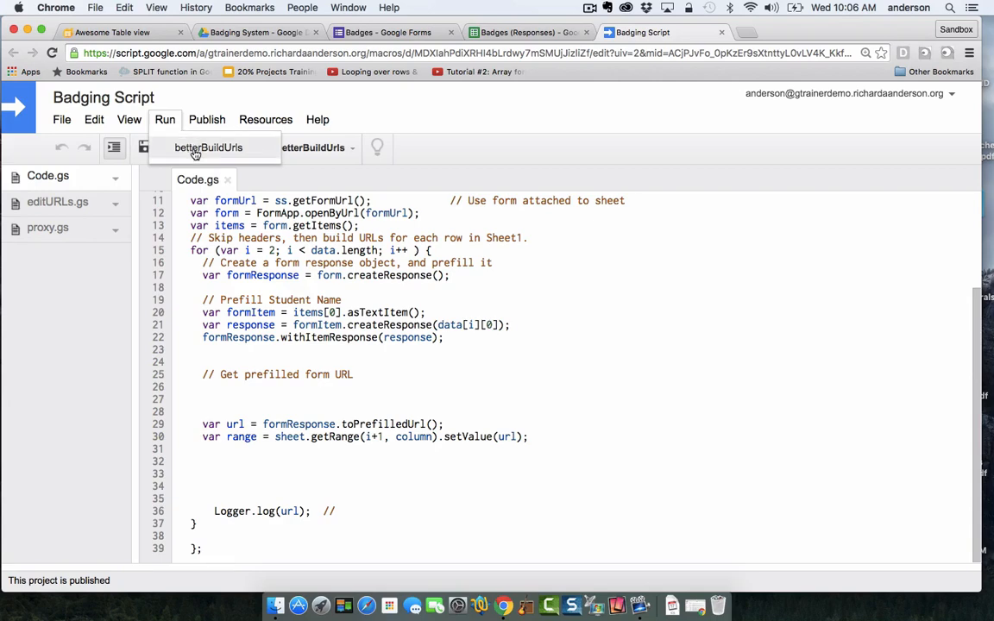
{"action": "left_click", "coordinate": [318, 119]}
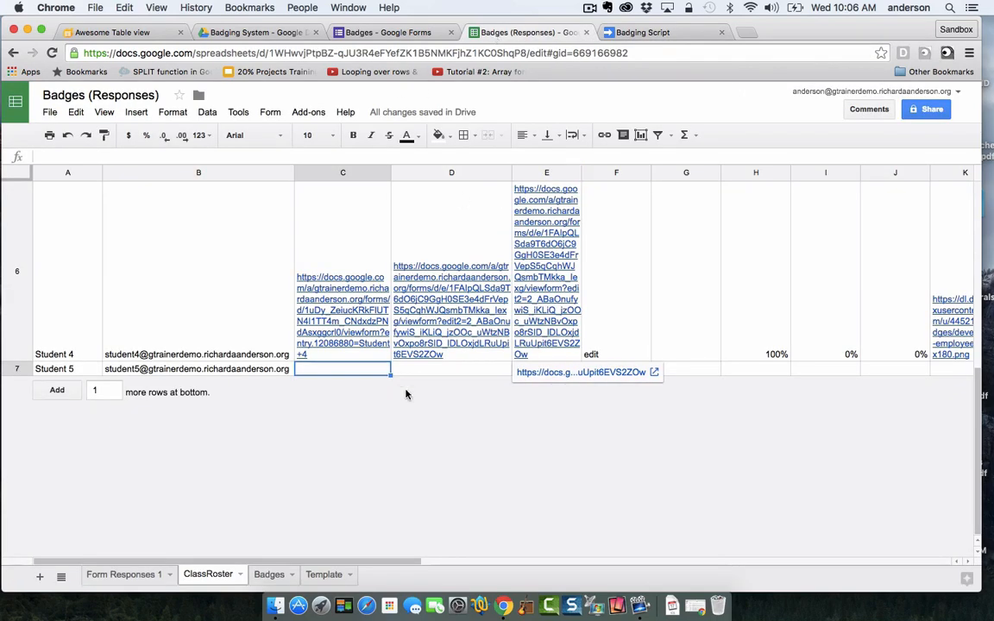
{"action": "scroll", "scroll_direction": "up", "scroll_amount": 3}
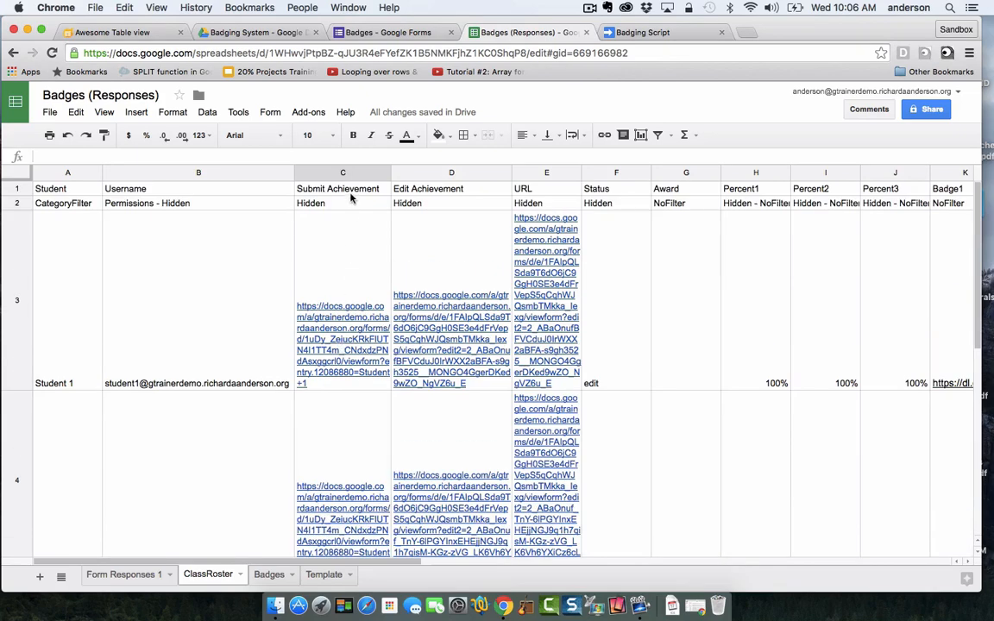
{"action": "scroll", "scroll_direction": "down", "scroll_amount": 3}
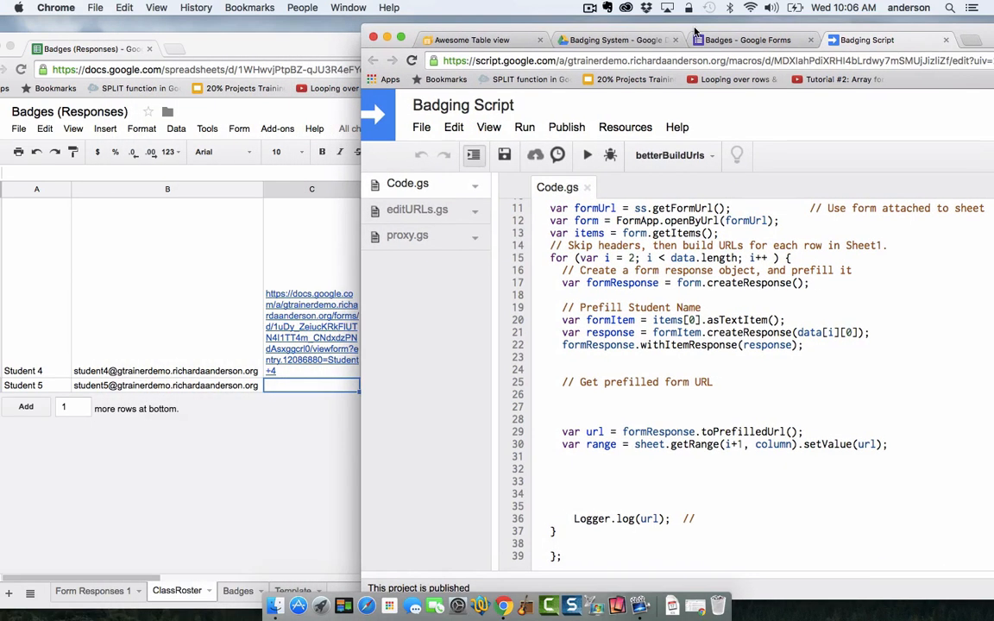
Confirm Student 5's generated Submit Achievement link in C7 and open its prefilled form
{"action": "left_click", "coordinate": [525, 128]}
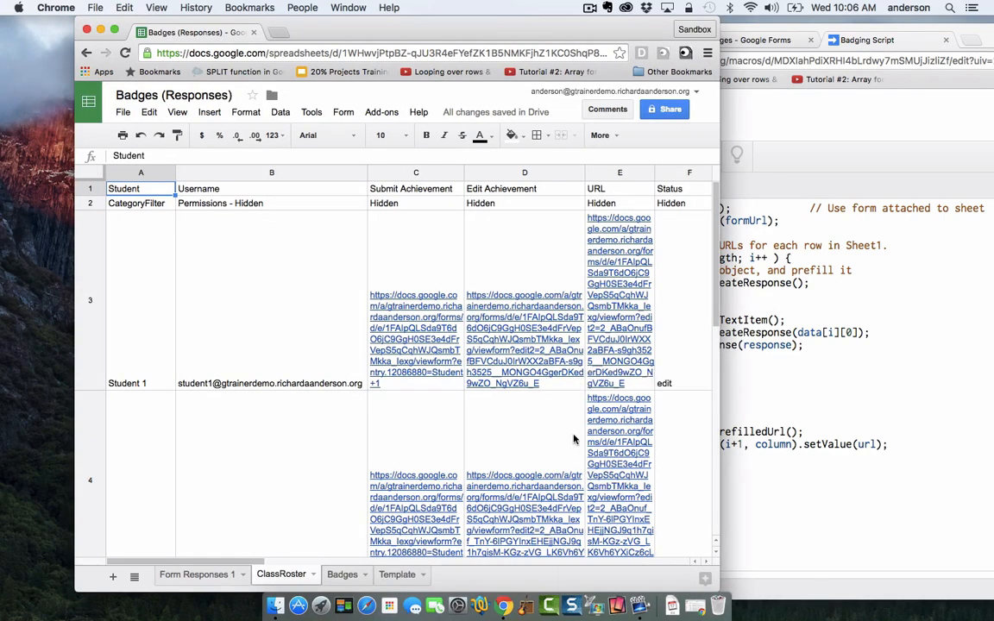
{"action": "scroll", "scroll_direction": "down", "scroll_amount": 3}
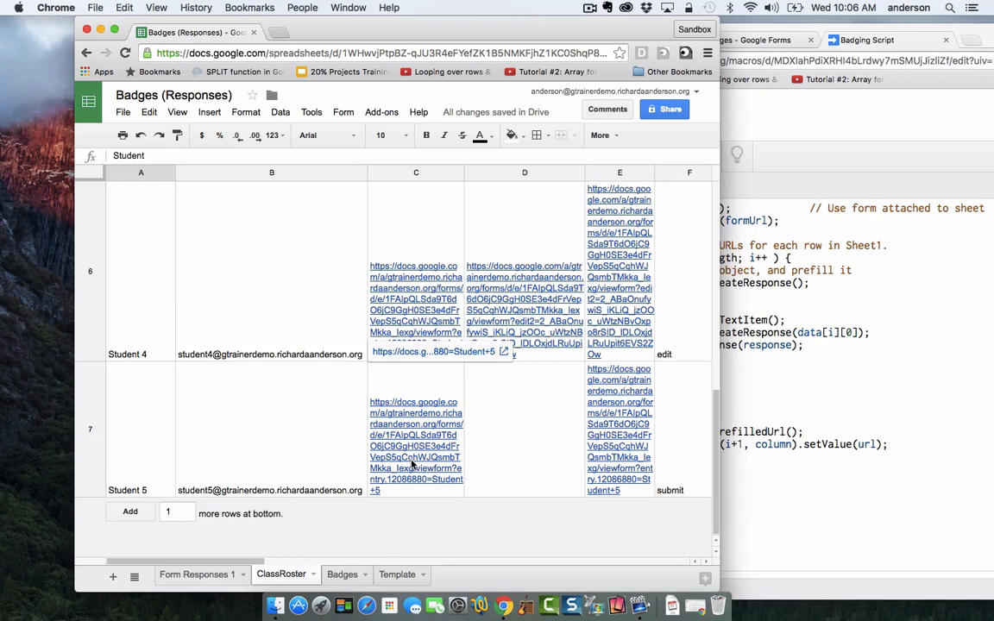
{"action": "left_click", "coordinate": [416, 428]}
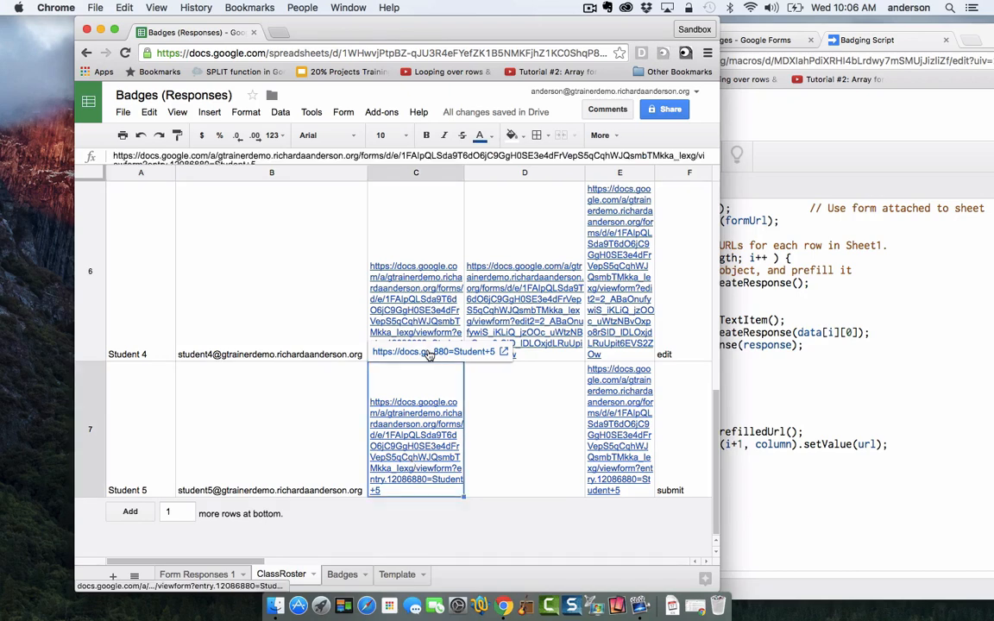
{"action": "left_click", "coordinate": [435, 353]}
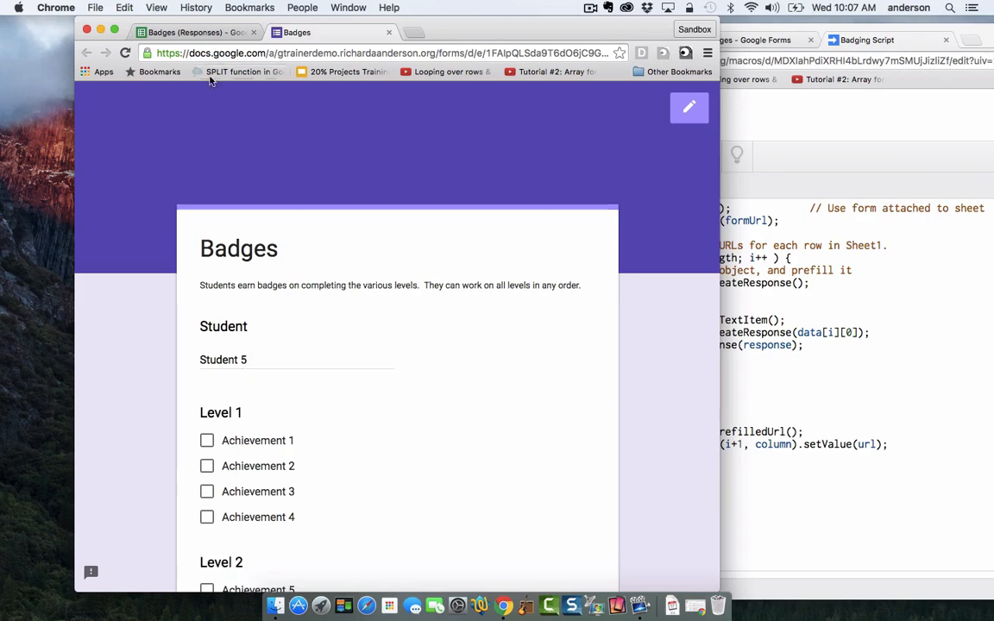
Return to the ClassRoster sheet and review Student 5's row of link columns
{"action": "left_click", "coordinate": [193, 31]}
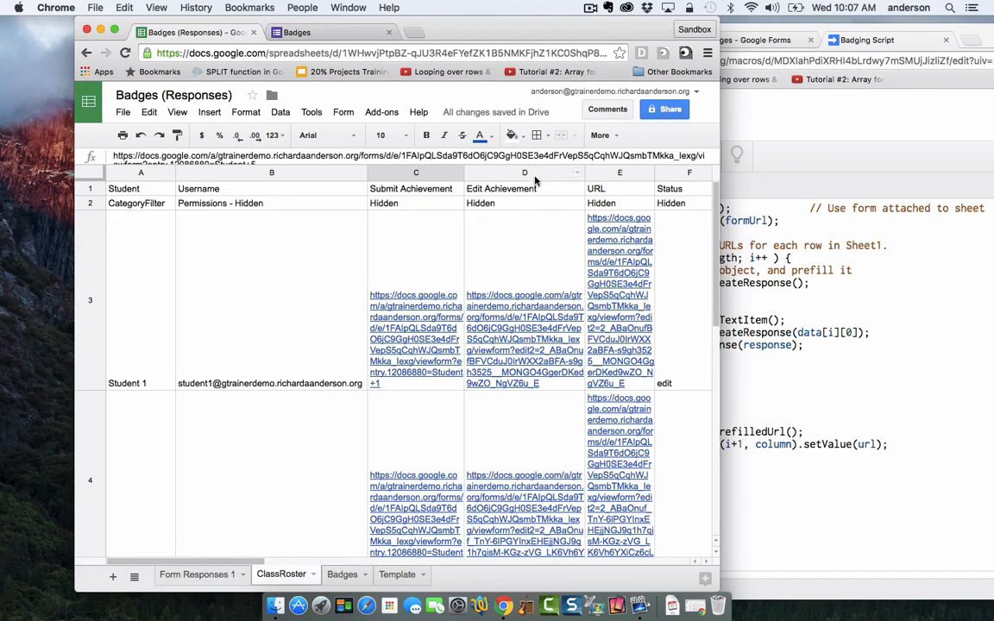
{"action": "scroll", "scroll_direction": "down", "scroll_amount": 3}
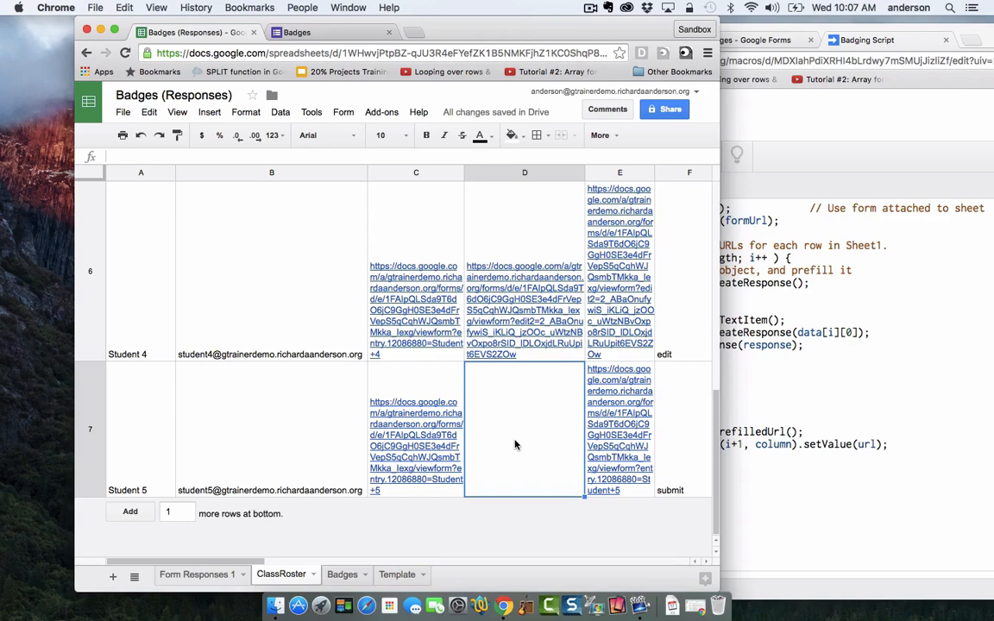
{"action": "mouse_move", "coordinate": [542, 454]}
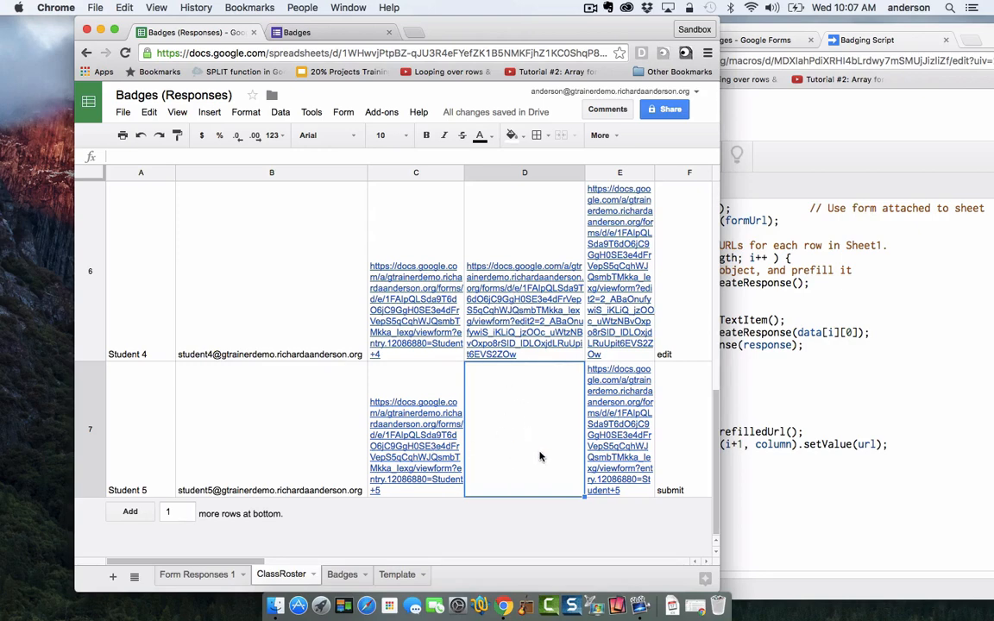
{"action": "scroll", "scroll_direction": "right", "scroll_amount": 3}
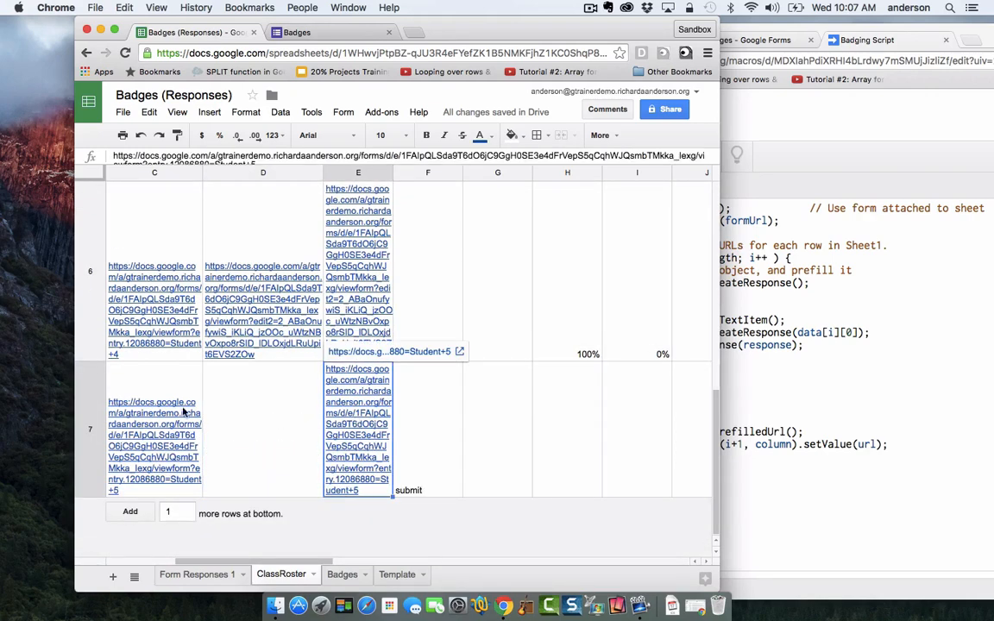
{"action": "left_click", "coordinate": [154, 428]}
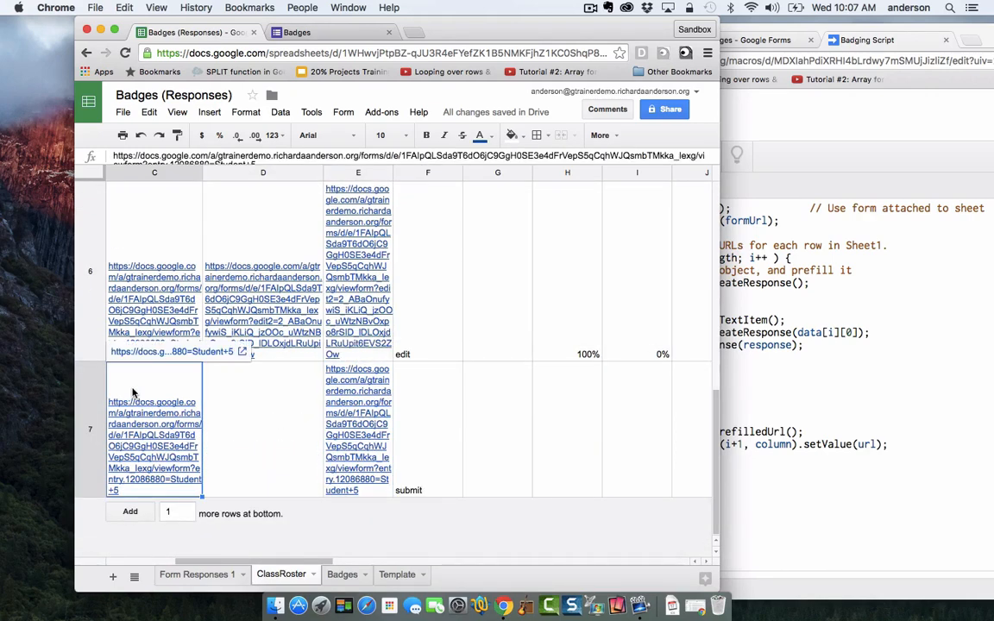
{"action": "mouse_move", "coordinate": [366, 399]}
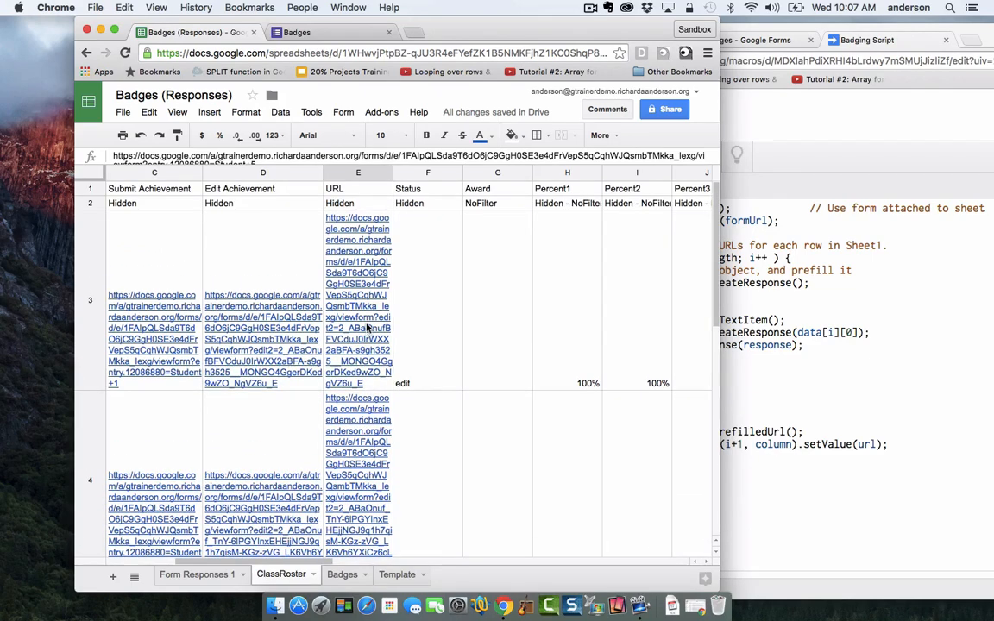
{"action": "left_click", "coordinate": [358, 297]}
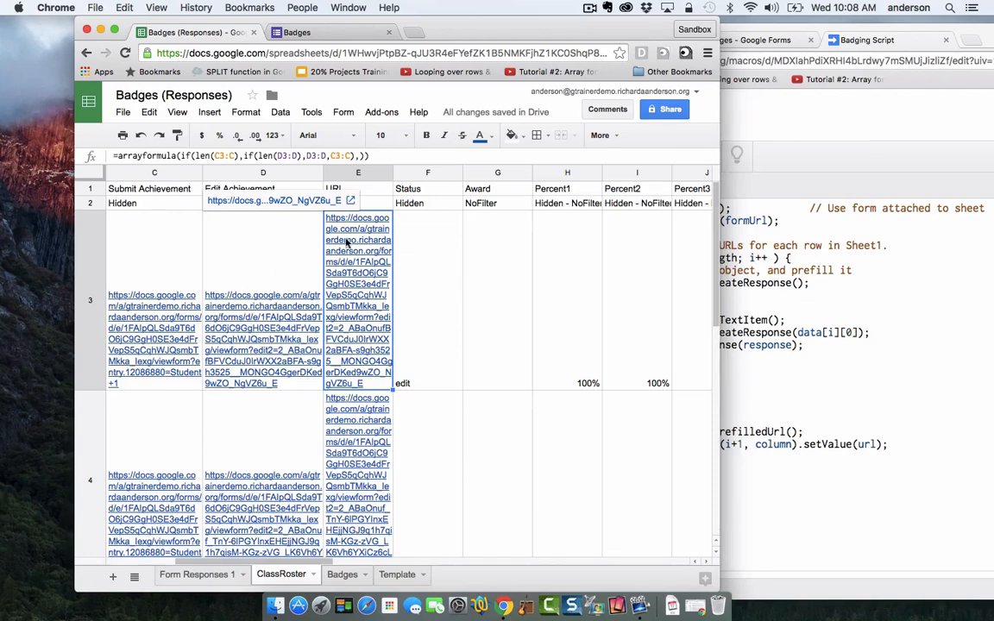
{"action": "scroll", "scroll_direction": "down", "scroll_amount": 3}
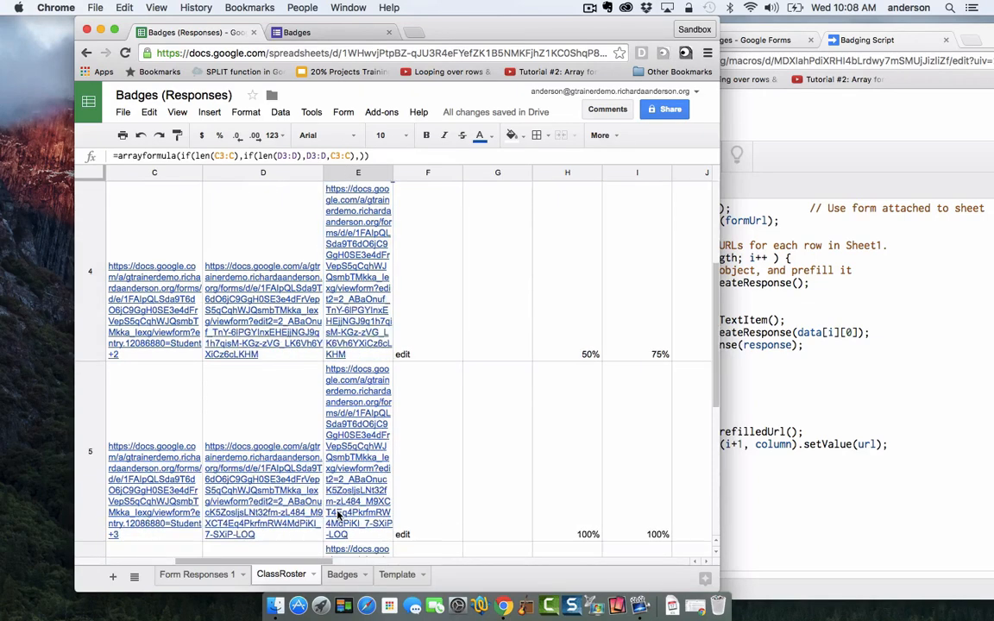
{"action": "scroll", "scroll_direction": "down", "scroll_amount": 3}
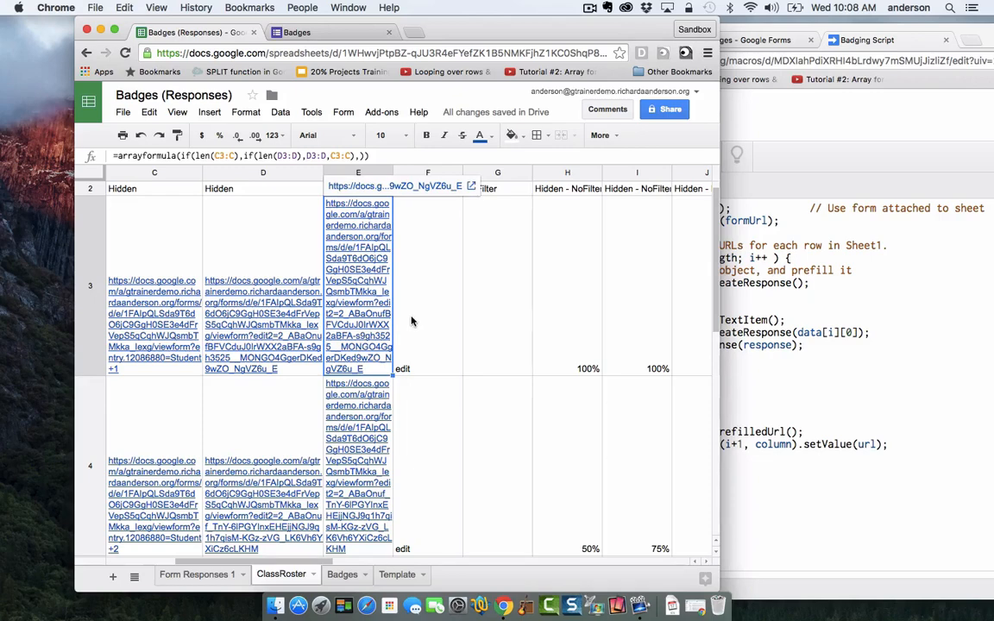
{"action": "left_click", "coordinate": [428, 286]}
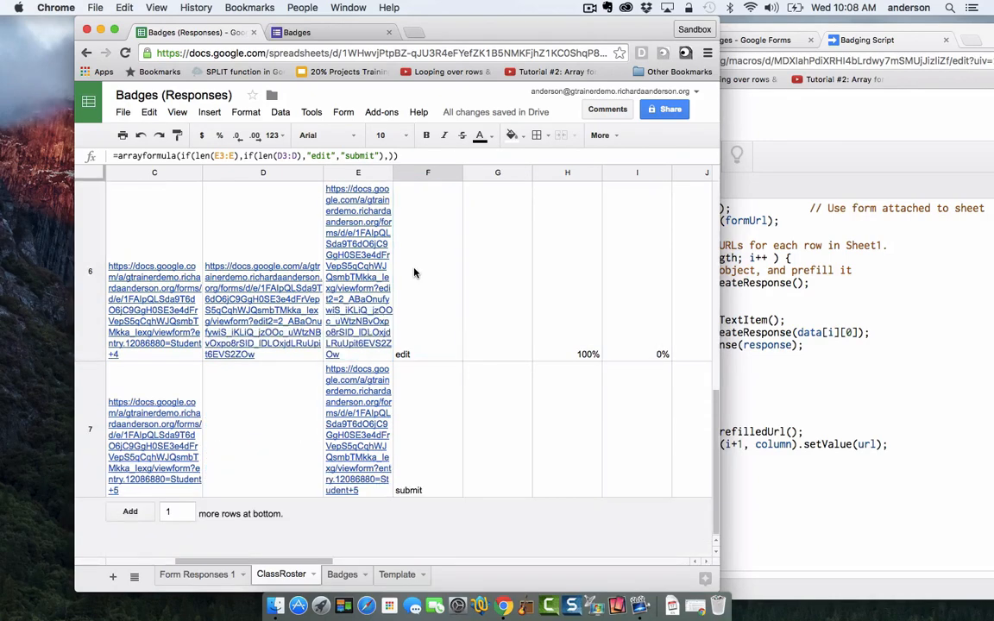
{"action": "left_click", "coordinate": [428, 428]}
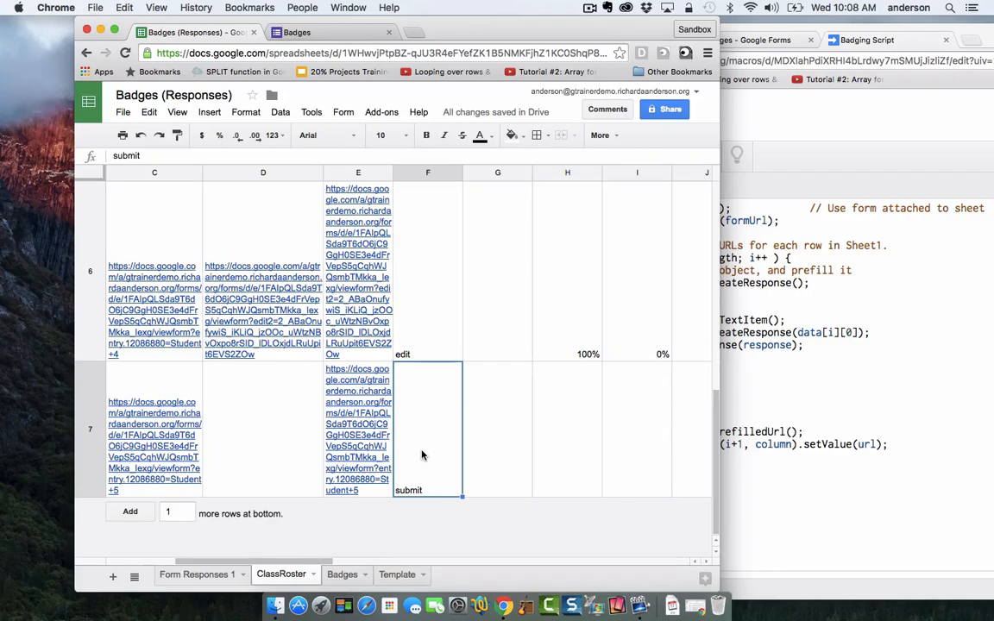
{"action": "left_click", "coordinate": [263, 429]}
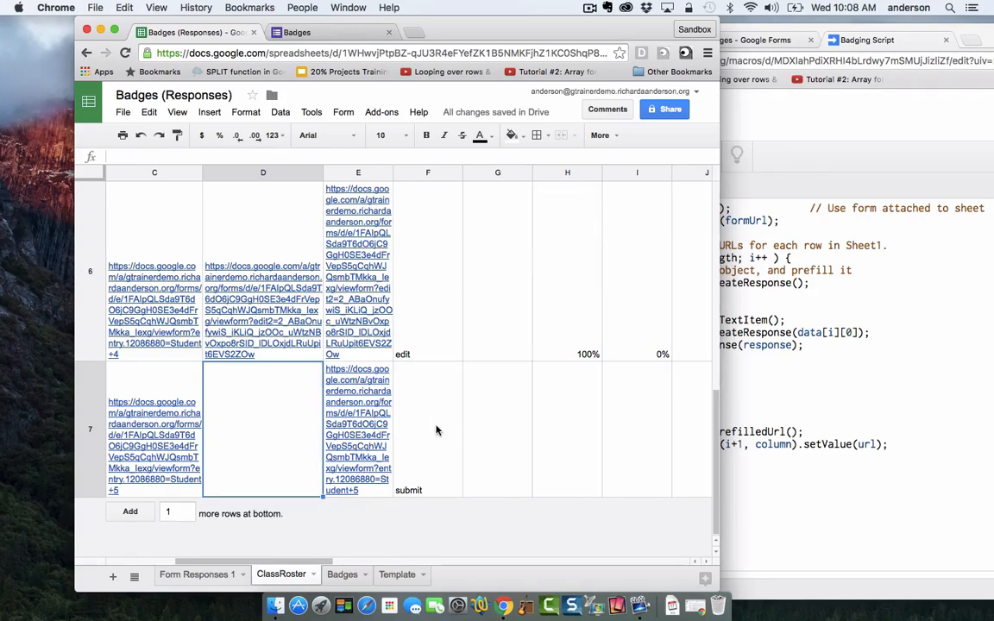
{"action": "scroll", "scroll_direction": "up", "scroll_amount": 3}
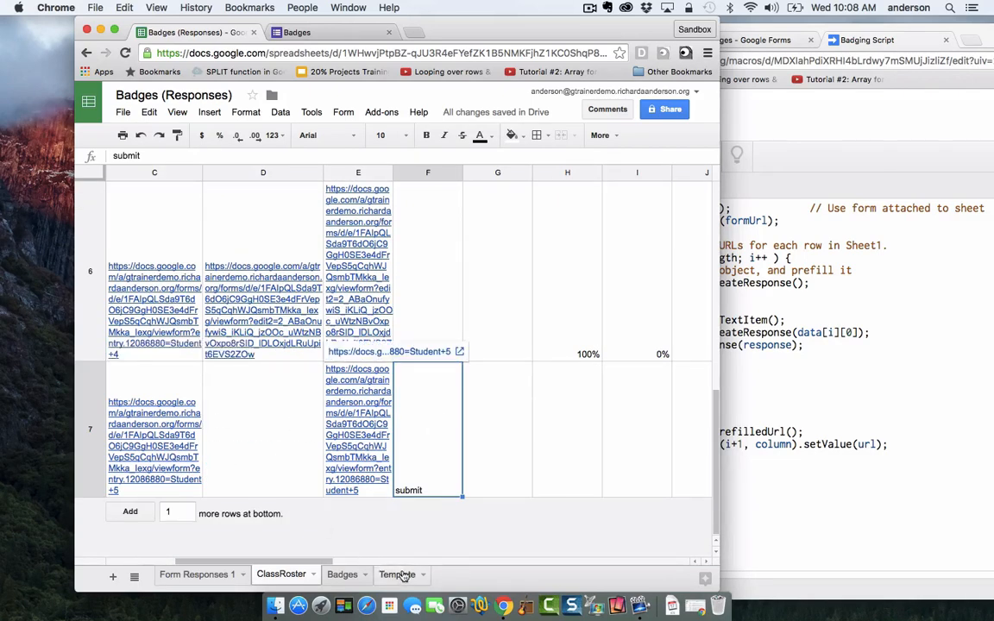
{"action": "left_click", "coordinate": [397, 573]}
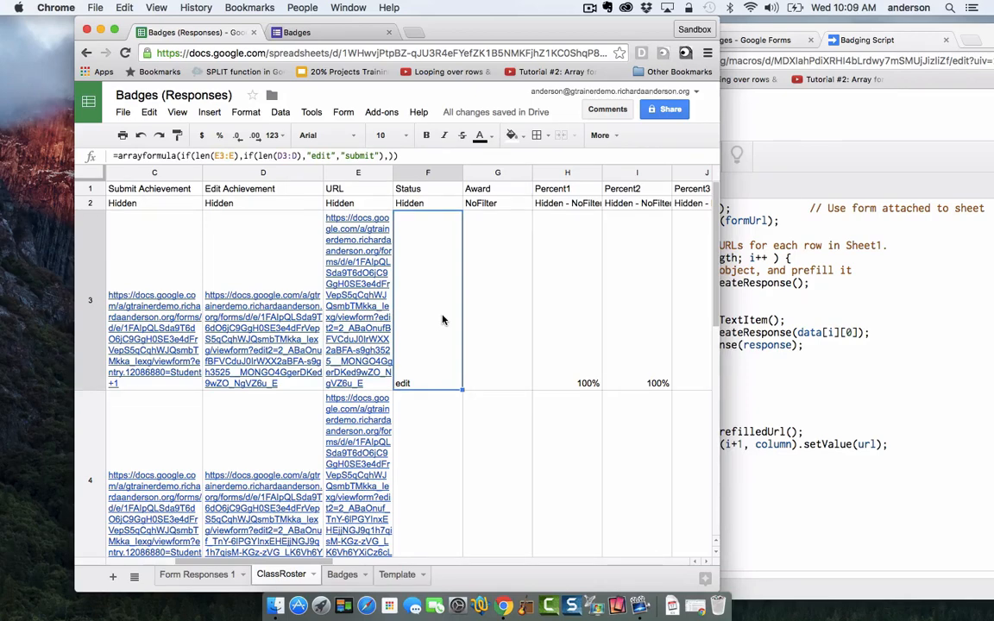
{"action": "scroll", "scroll_direction": "down", "scroll_amount": 3}
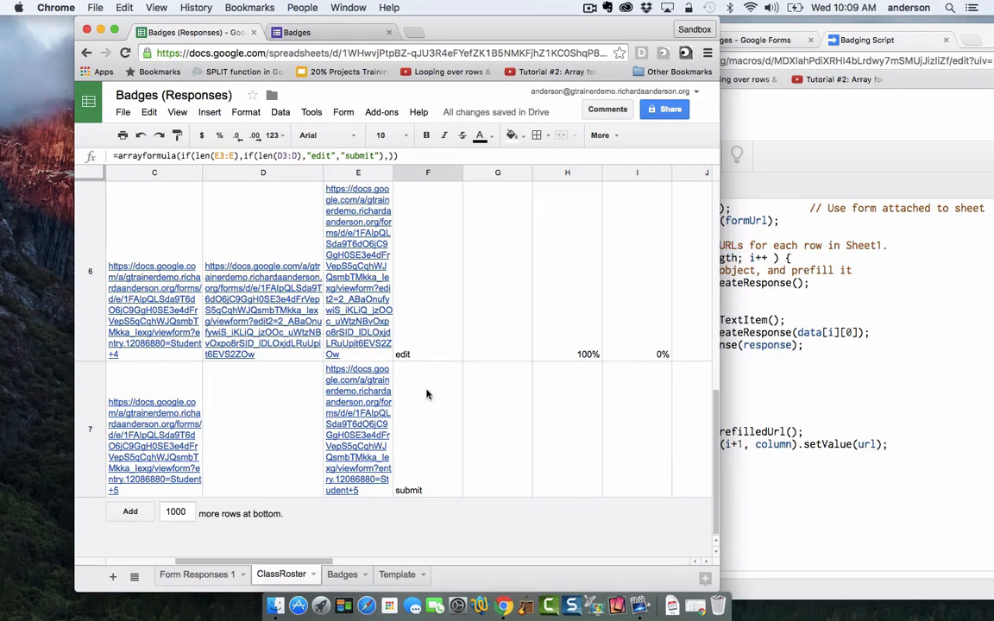
{"action": "left_click", "coordinate": [397, 573]}
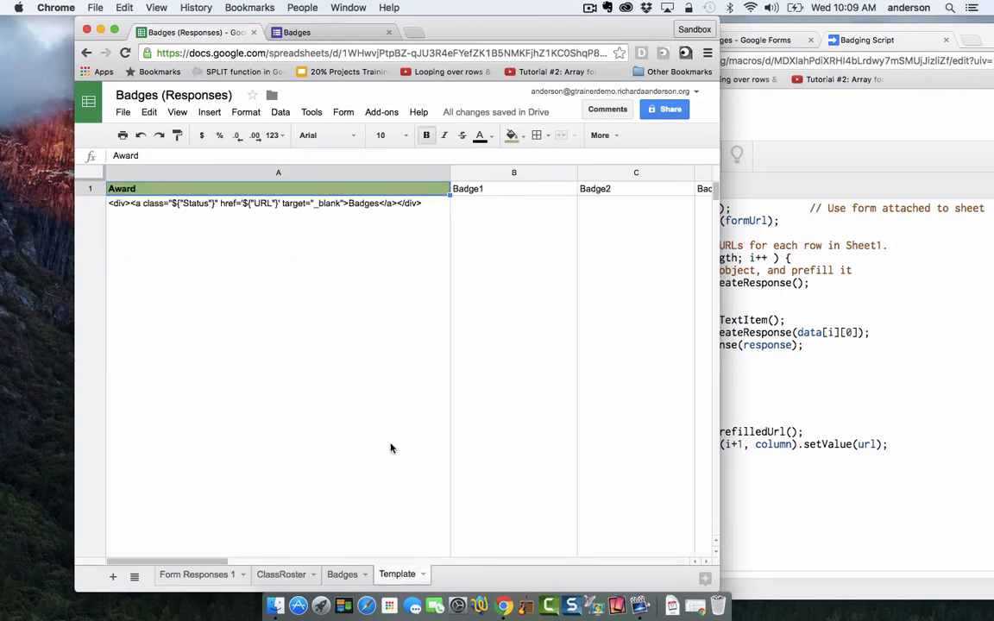
{"action": "scroll", "scroll_direction": "right", "scroll_amount": 3}
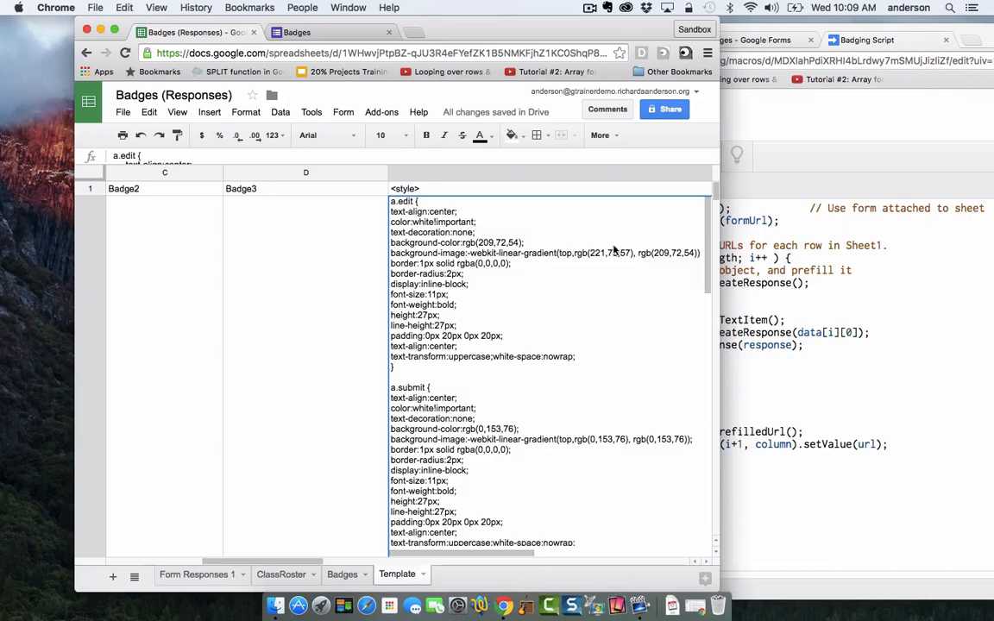
{"action": "mouse_move", "coordinate": [570, 345]}
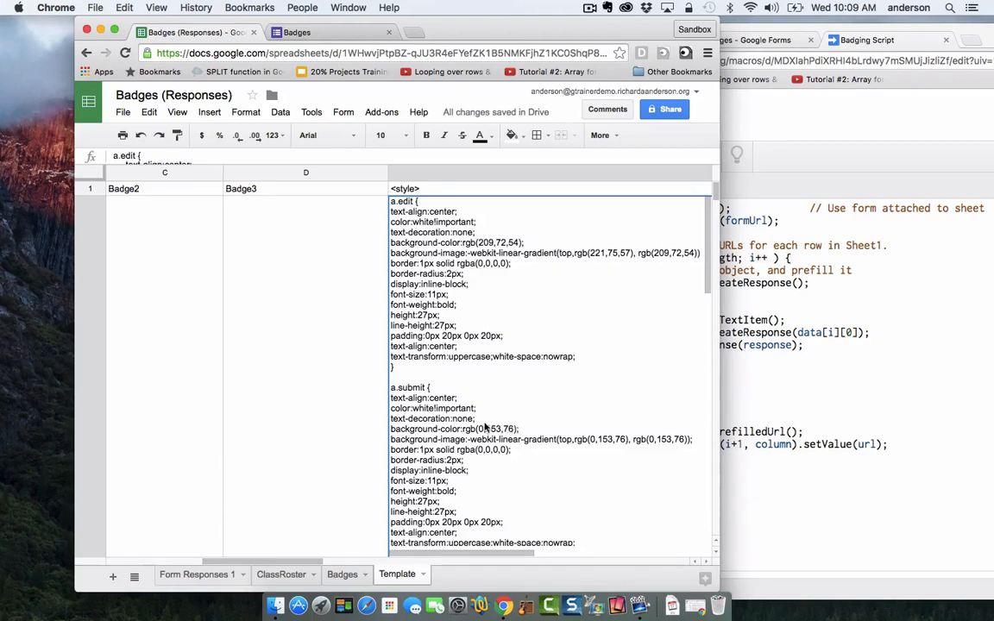
{"action": "mouse_move", "coordinate": [570, 422]}
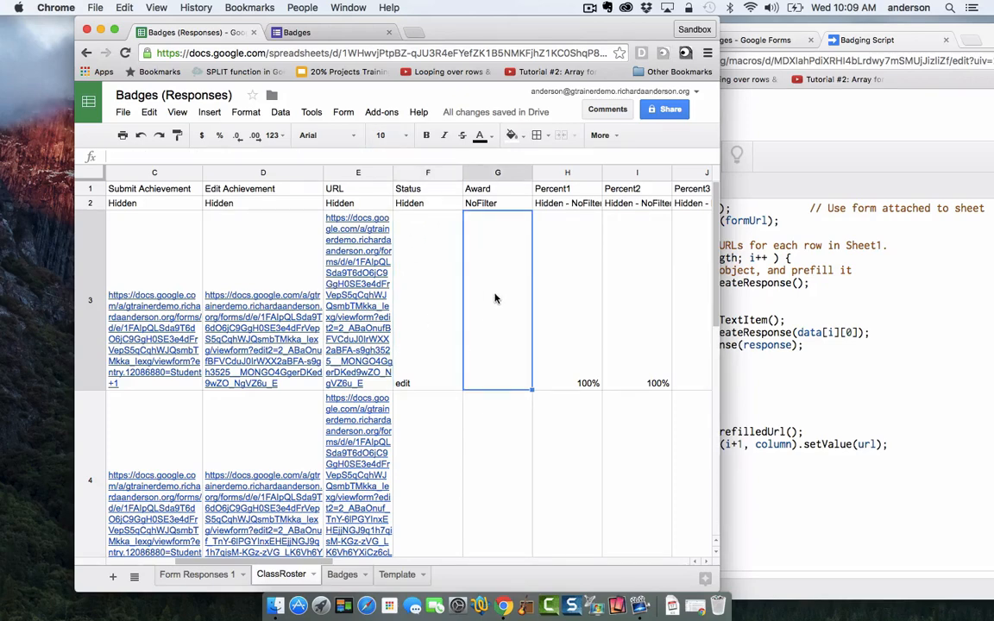
{"action": "left_click", "coordinate": [566, 297]}
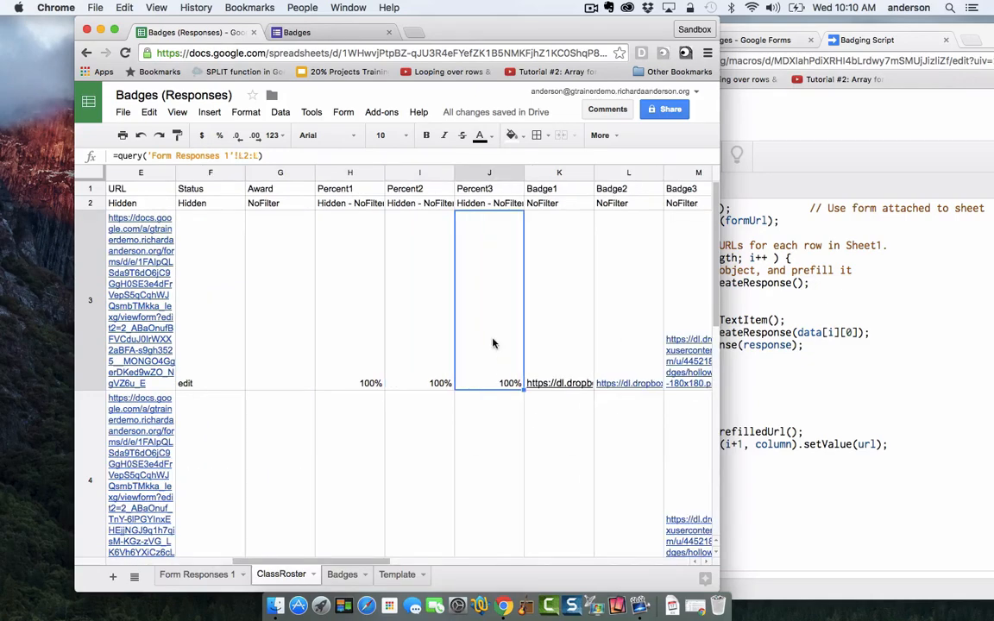
{"action": "scroll", "scroll_direction": "right", "scroll_amount": 3}
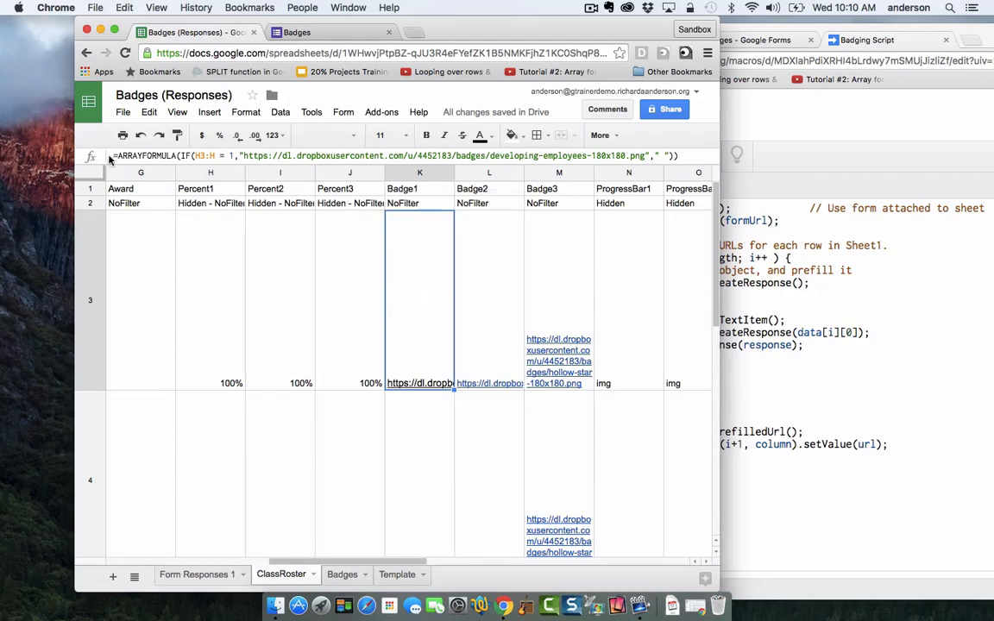
{"action": "mouse_move", "coordinate": [418, 438]}
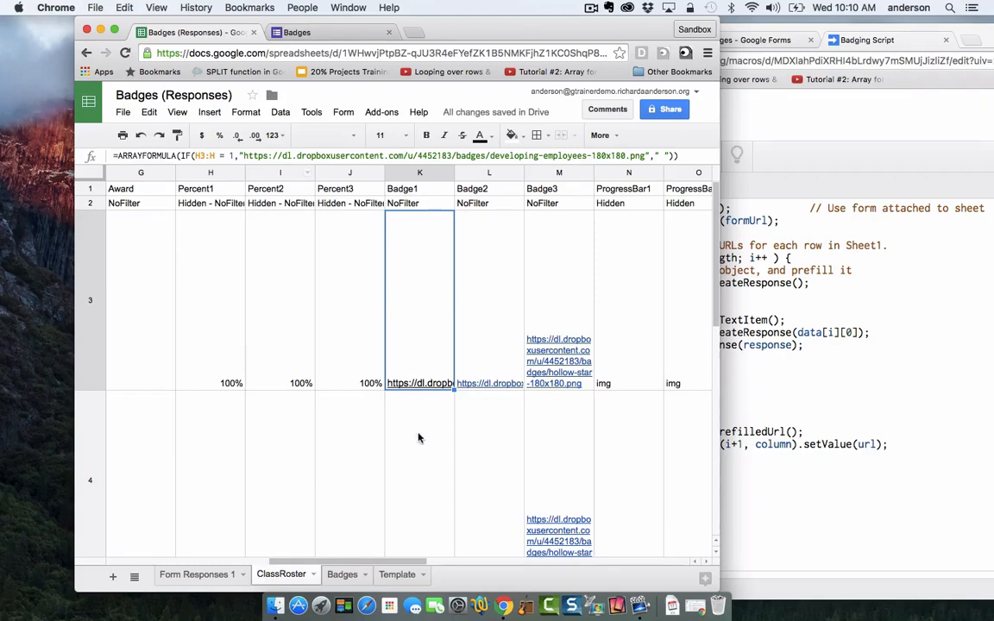
{"action": "mouse_move", "coordinate": [432, 469]}
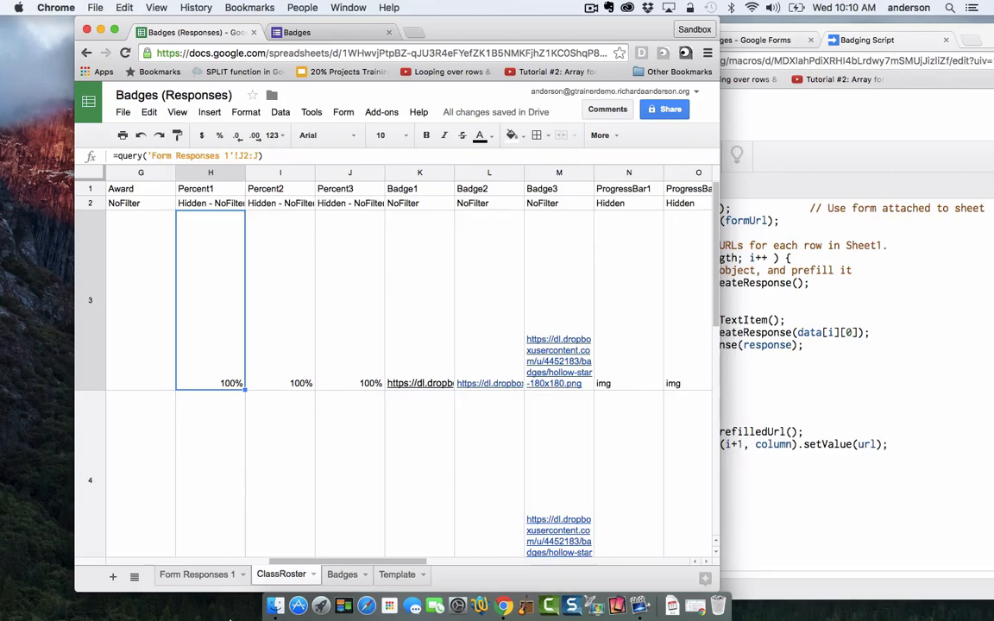
{"action": "left_click", "coordinate": [490, 300]}
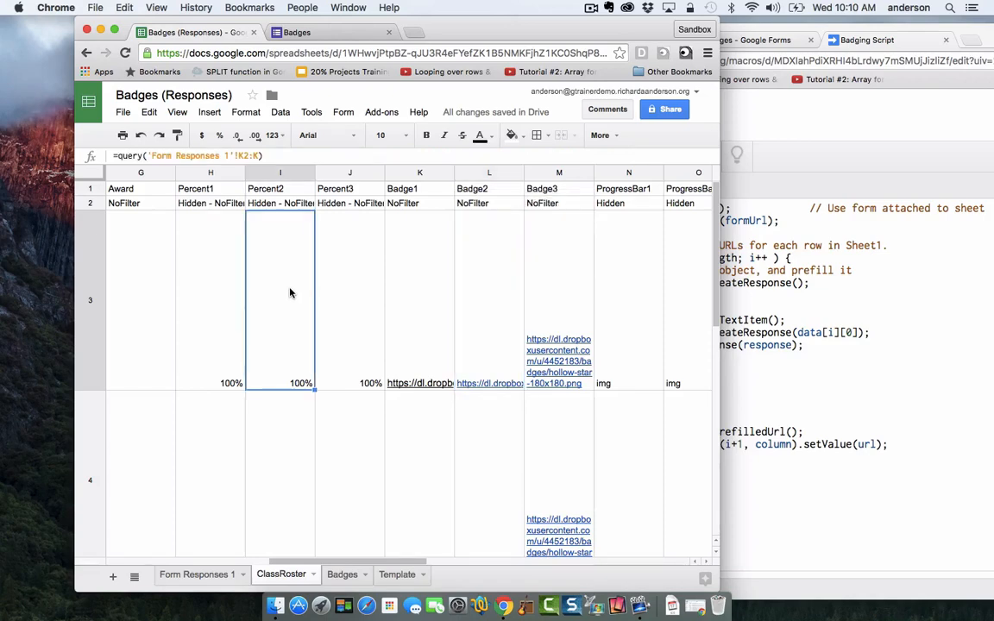
{"action": "mouse_move", "coordinate": [338, 276]}
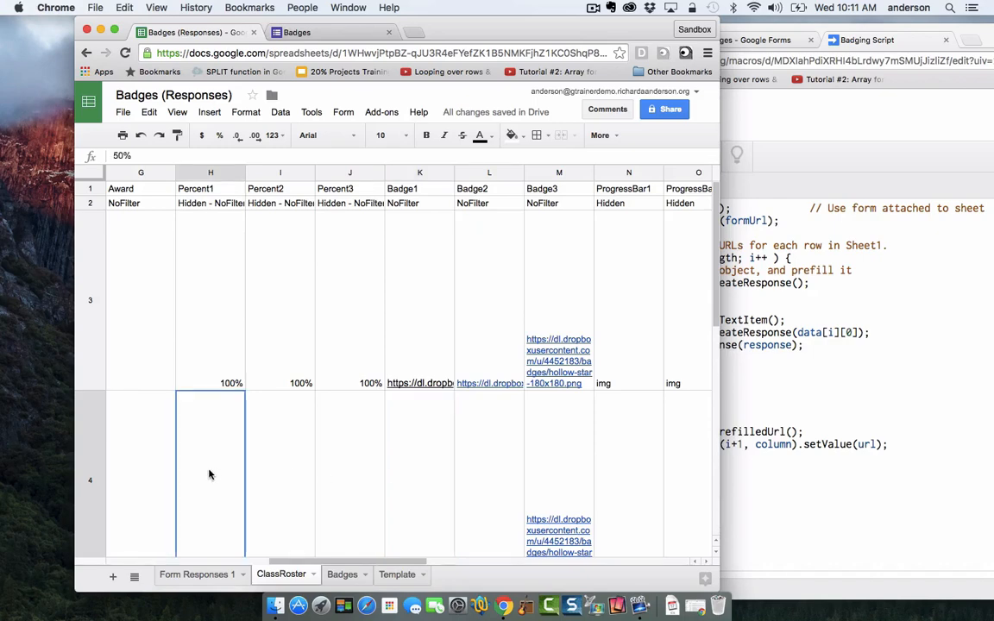
{"action": "mouse_move", "coordinate": [435, 303]}
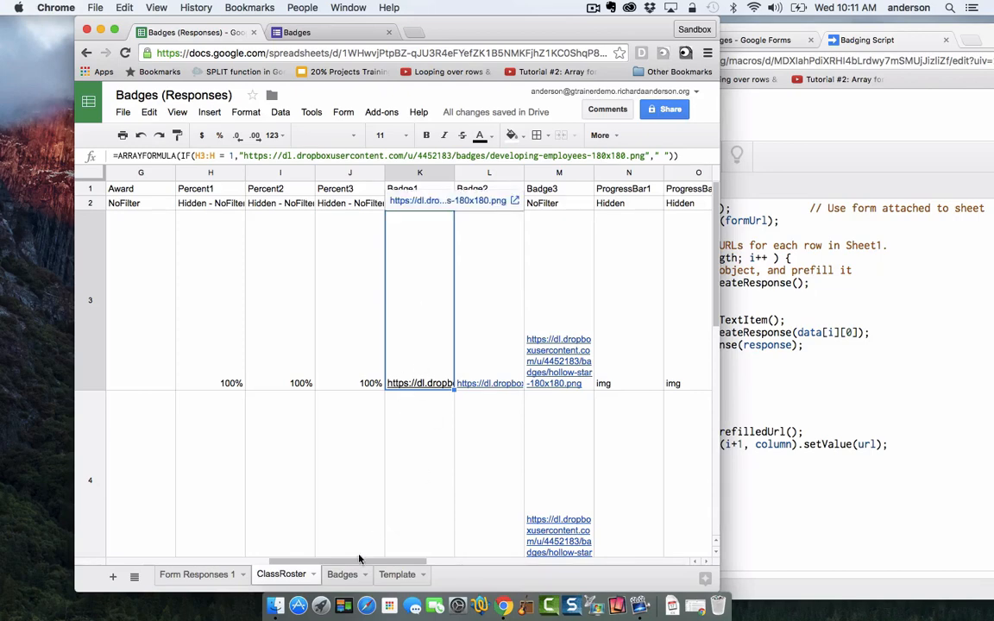
{"action": "left_click", "coordinate": [342, 574]}
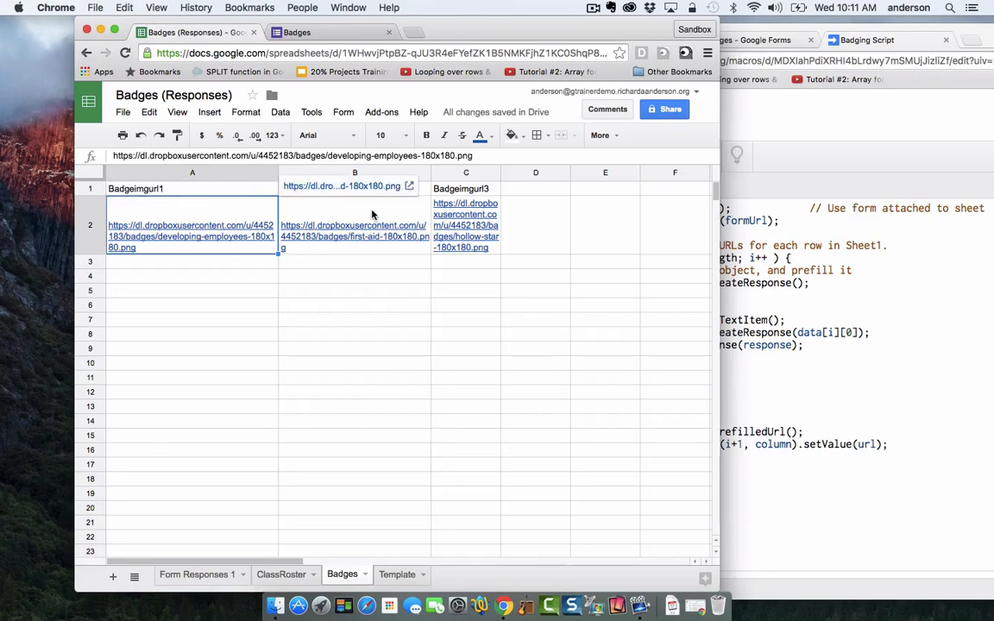
{"action": "left_click", "coordinate": [282, 573]}
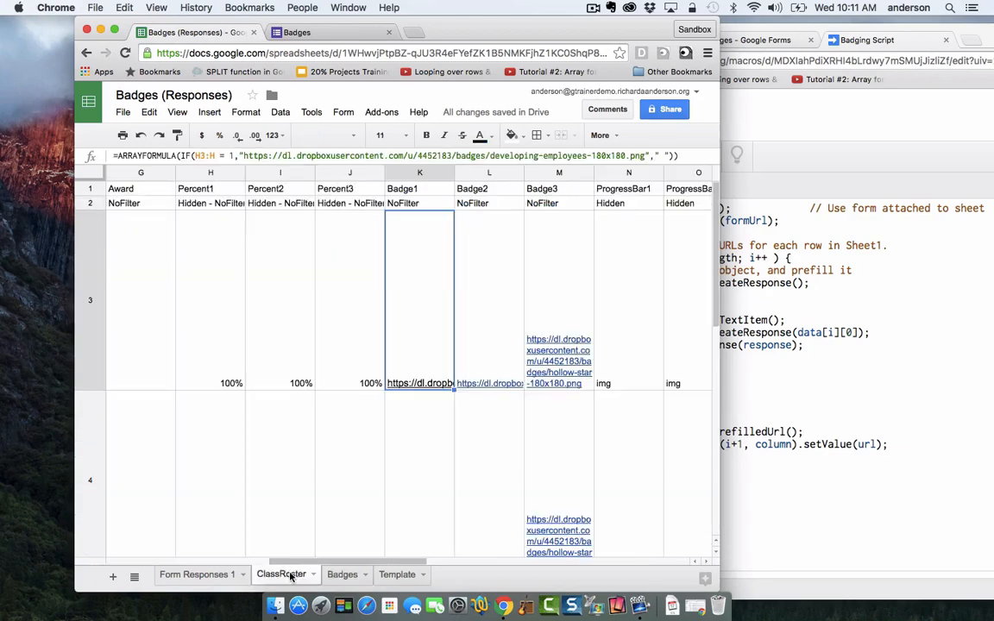
{"action": "scroll", "scroll_direction": "right", "scroll_amount": 3}
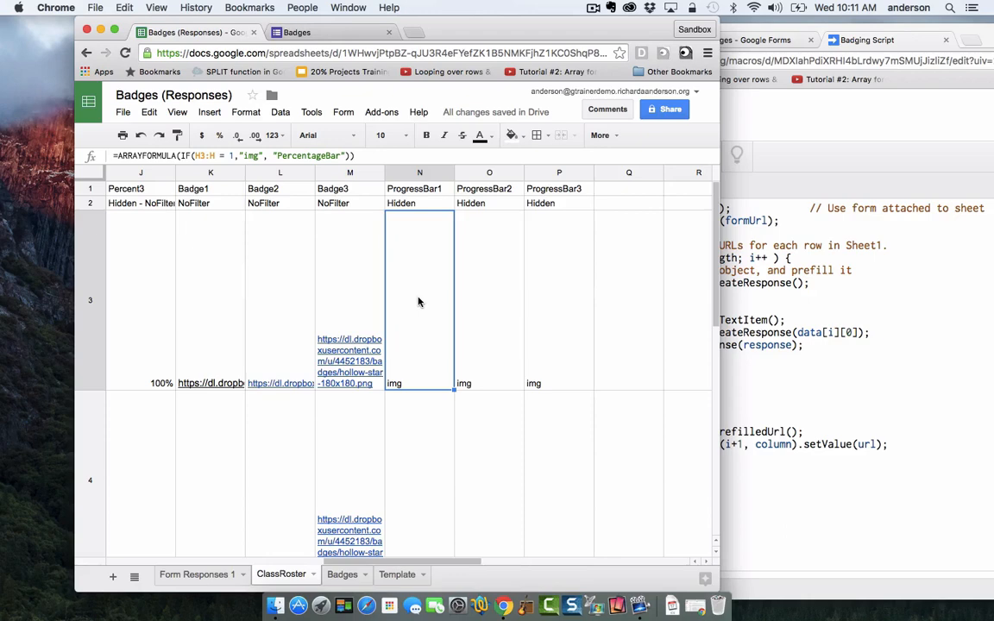
{"action": "mouse_move", "coordinate": [439, 360]}
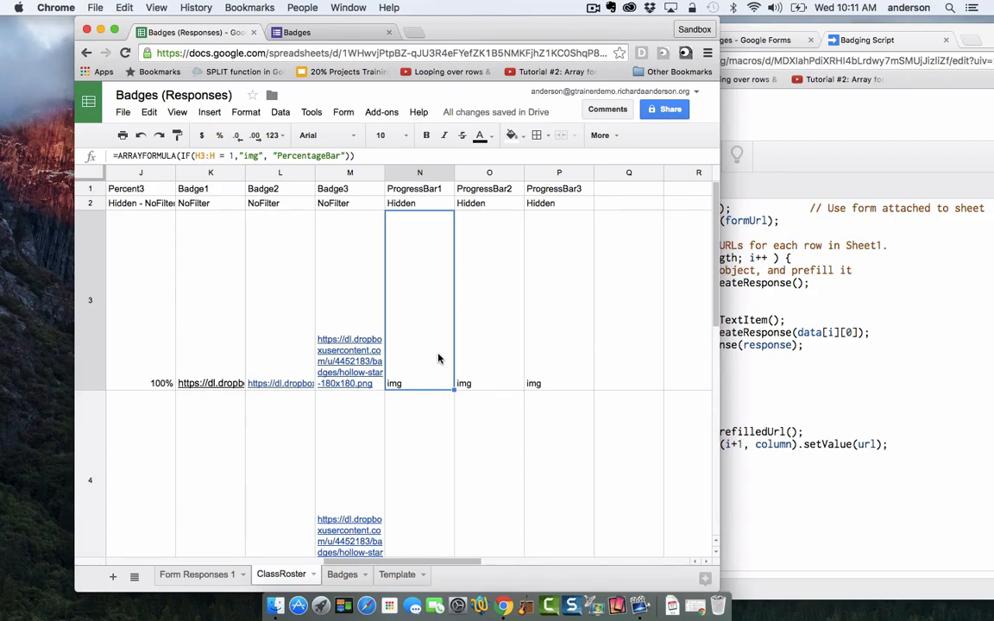
{"action": "mouse_move", "coordinate": [421, 349]}
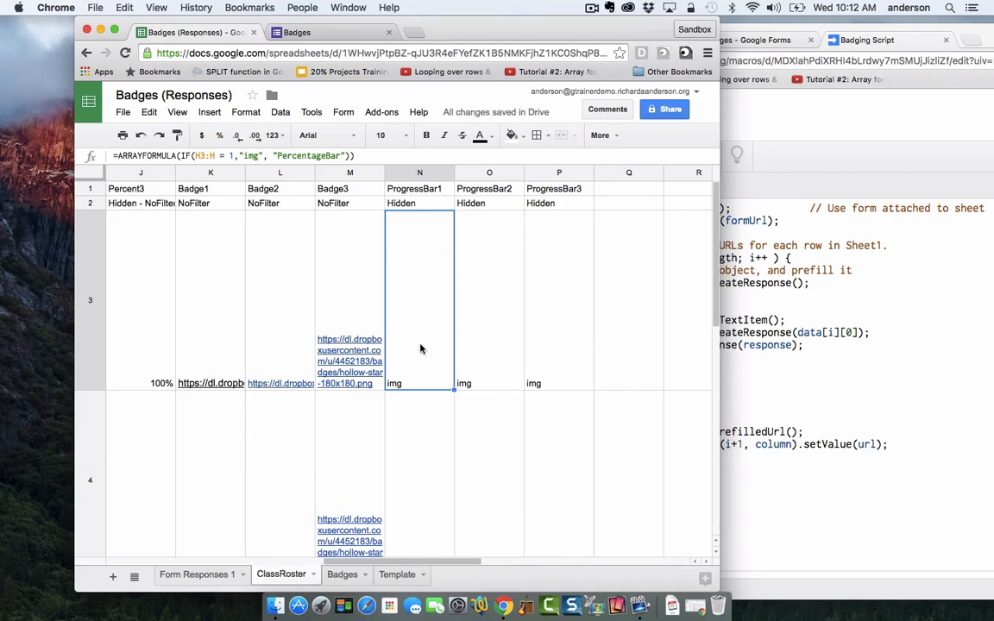